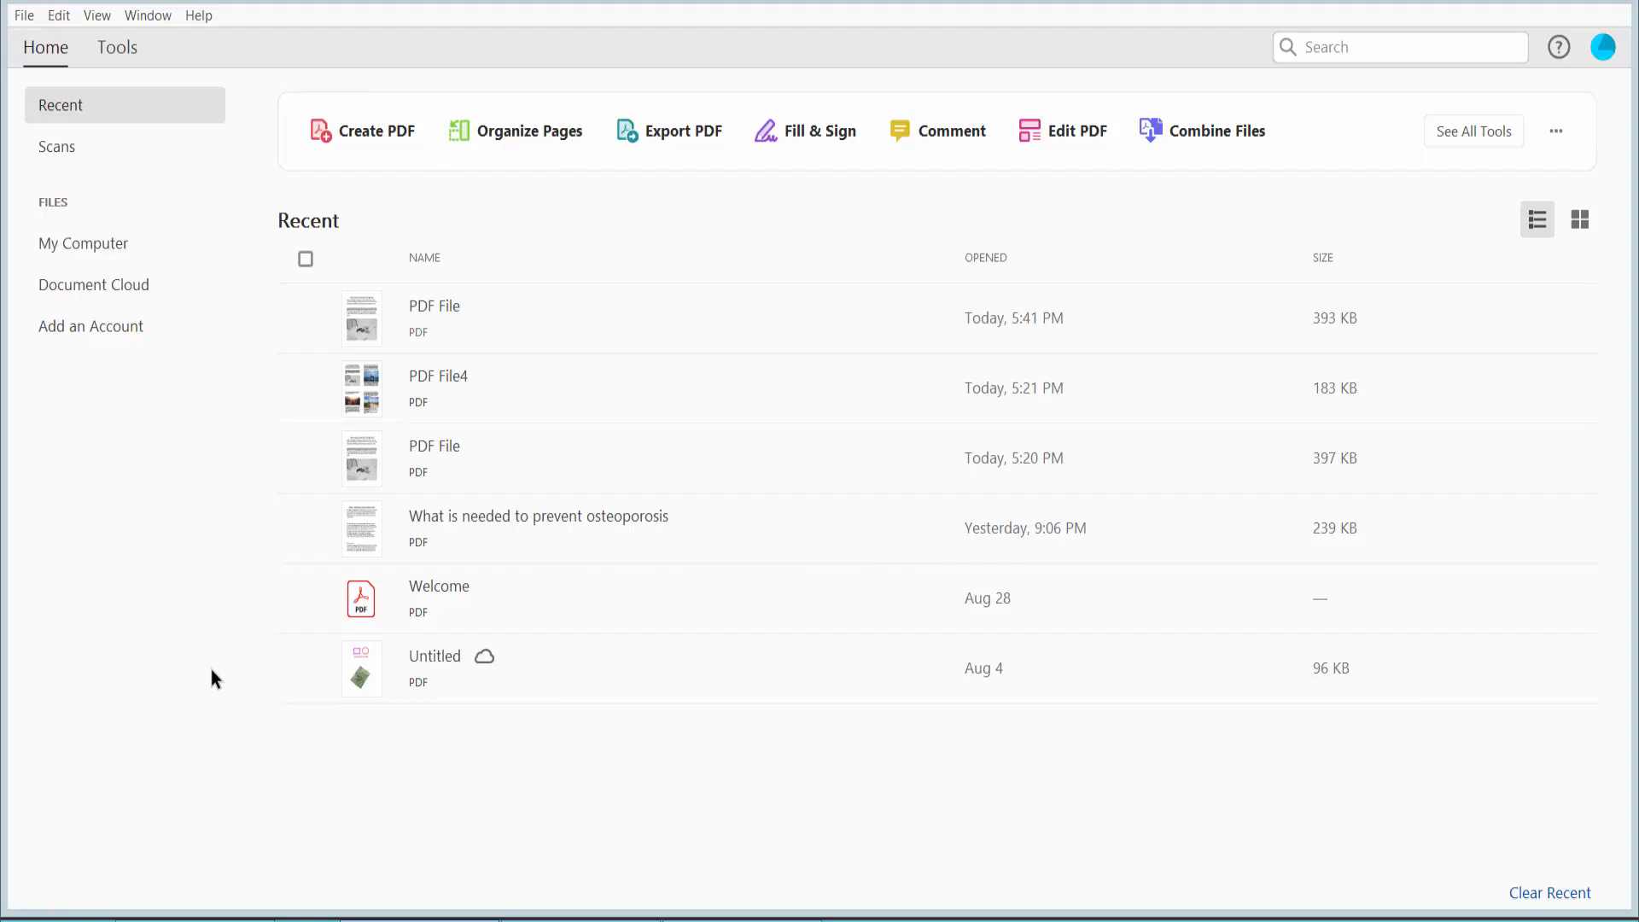
pyautogui.moveTo(615, 325)
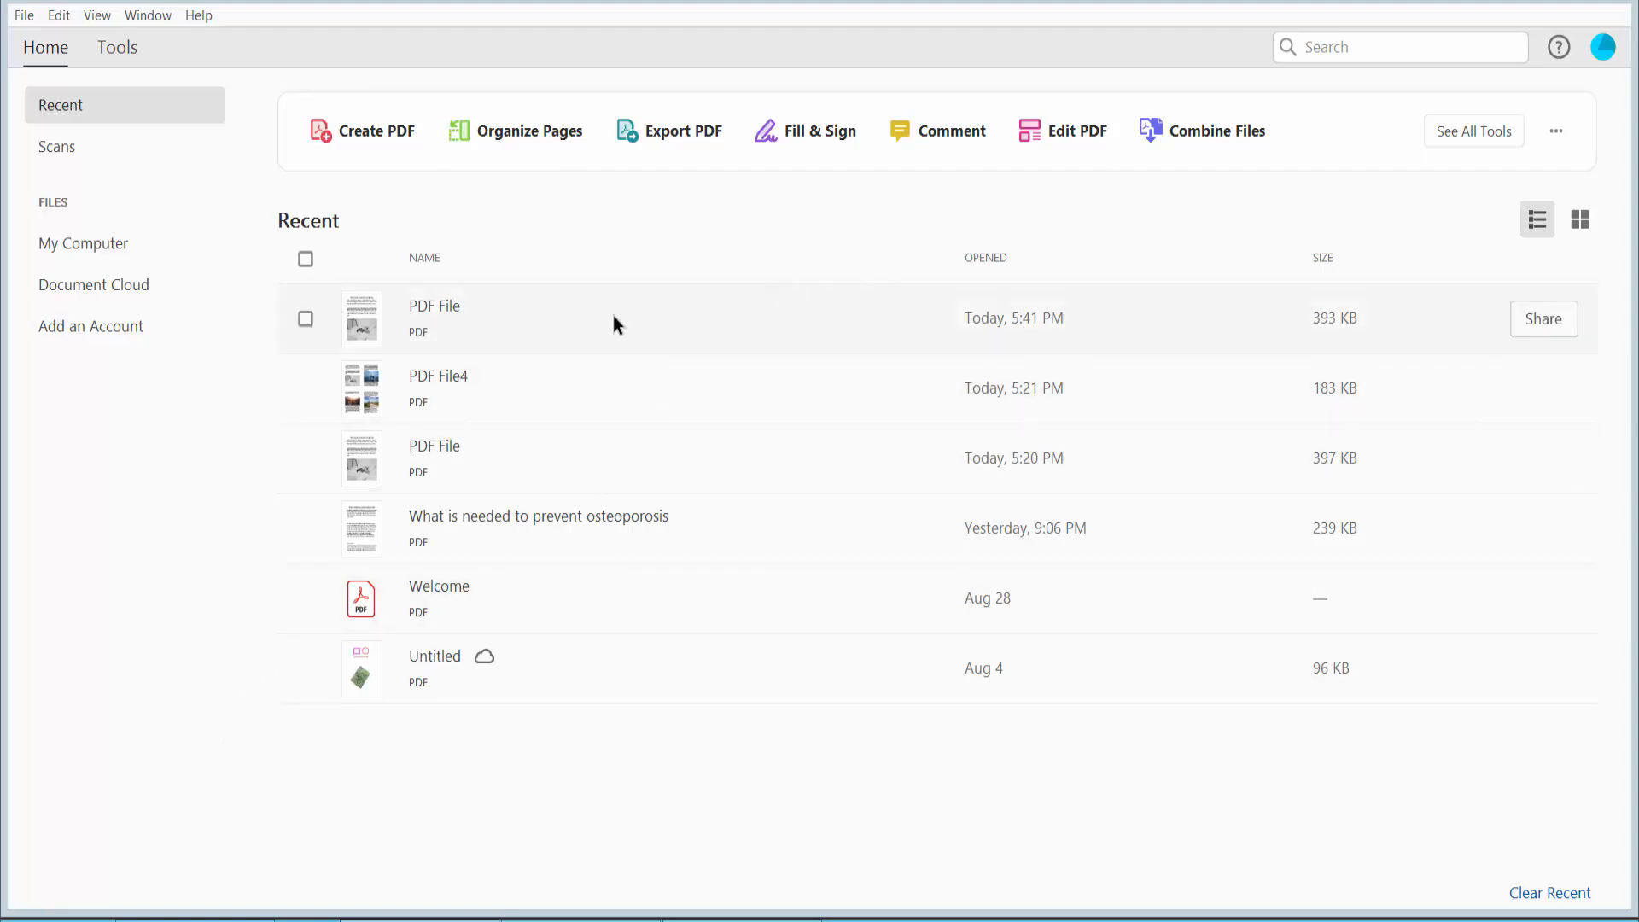
# Open the recent 'PDF File' seven-habits document and zoom out to see the page
pyautogui.doubleClick(434, 318)
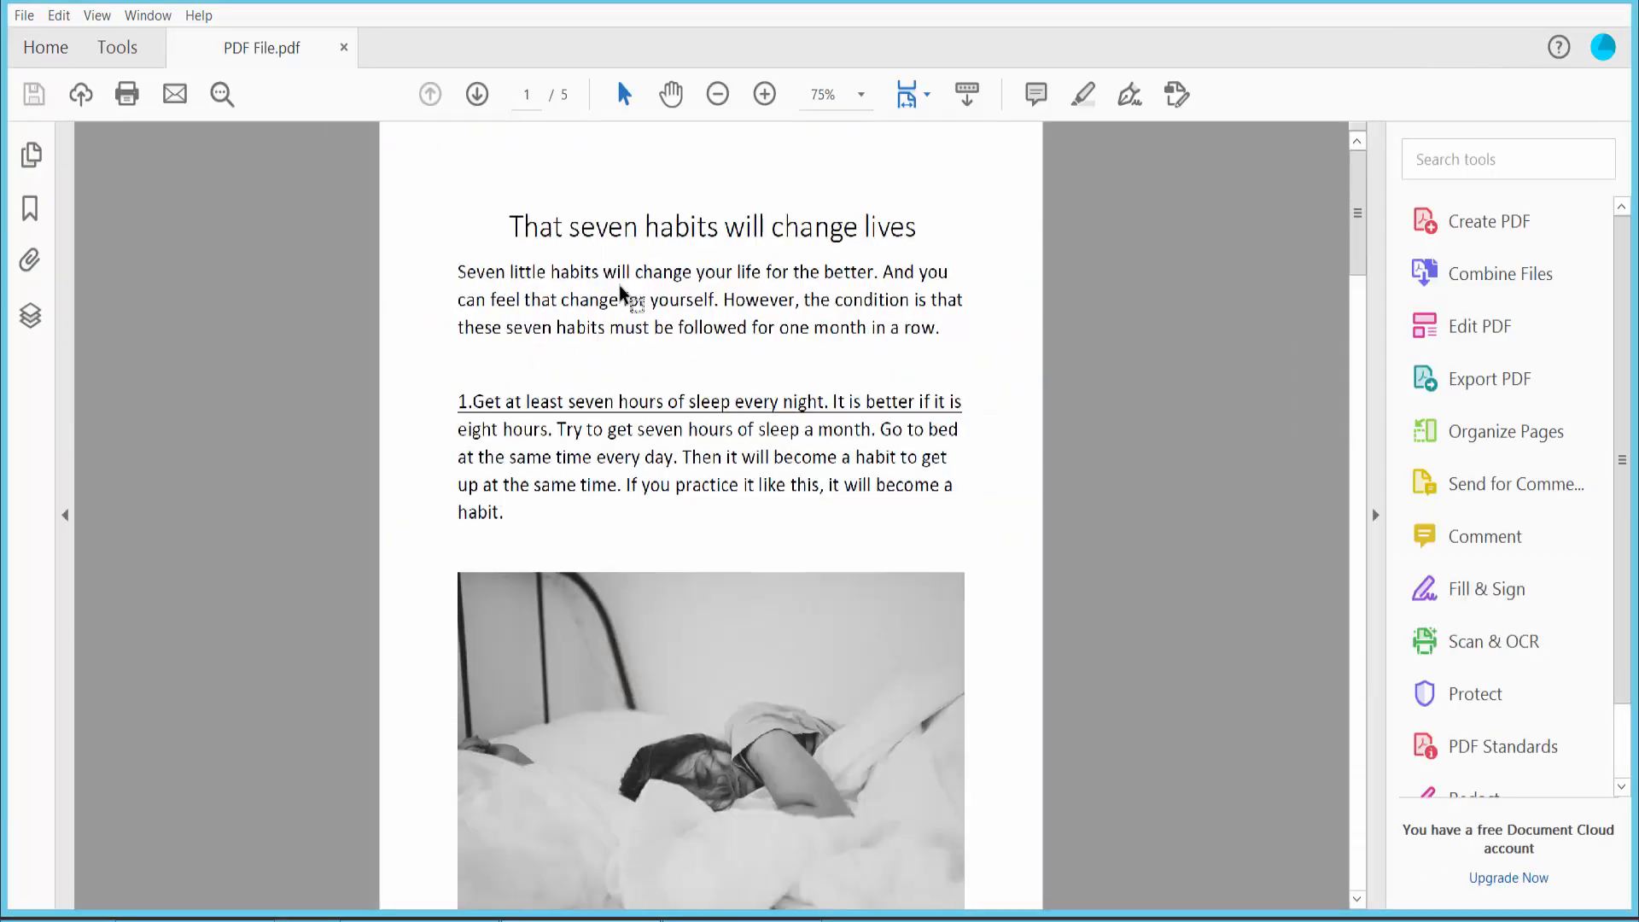
pyautogui.click(718, 93)
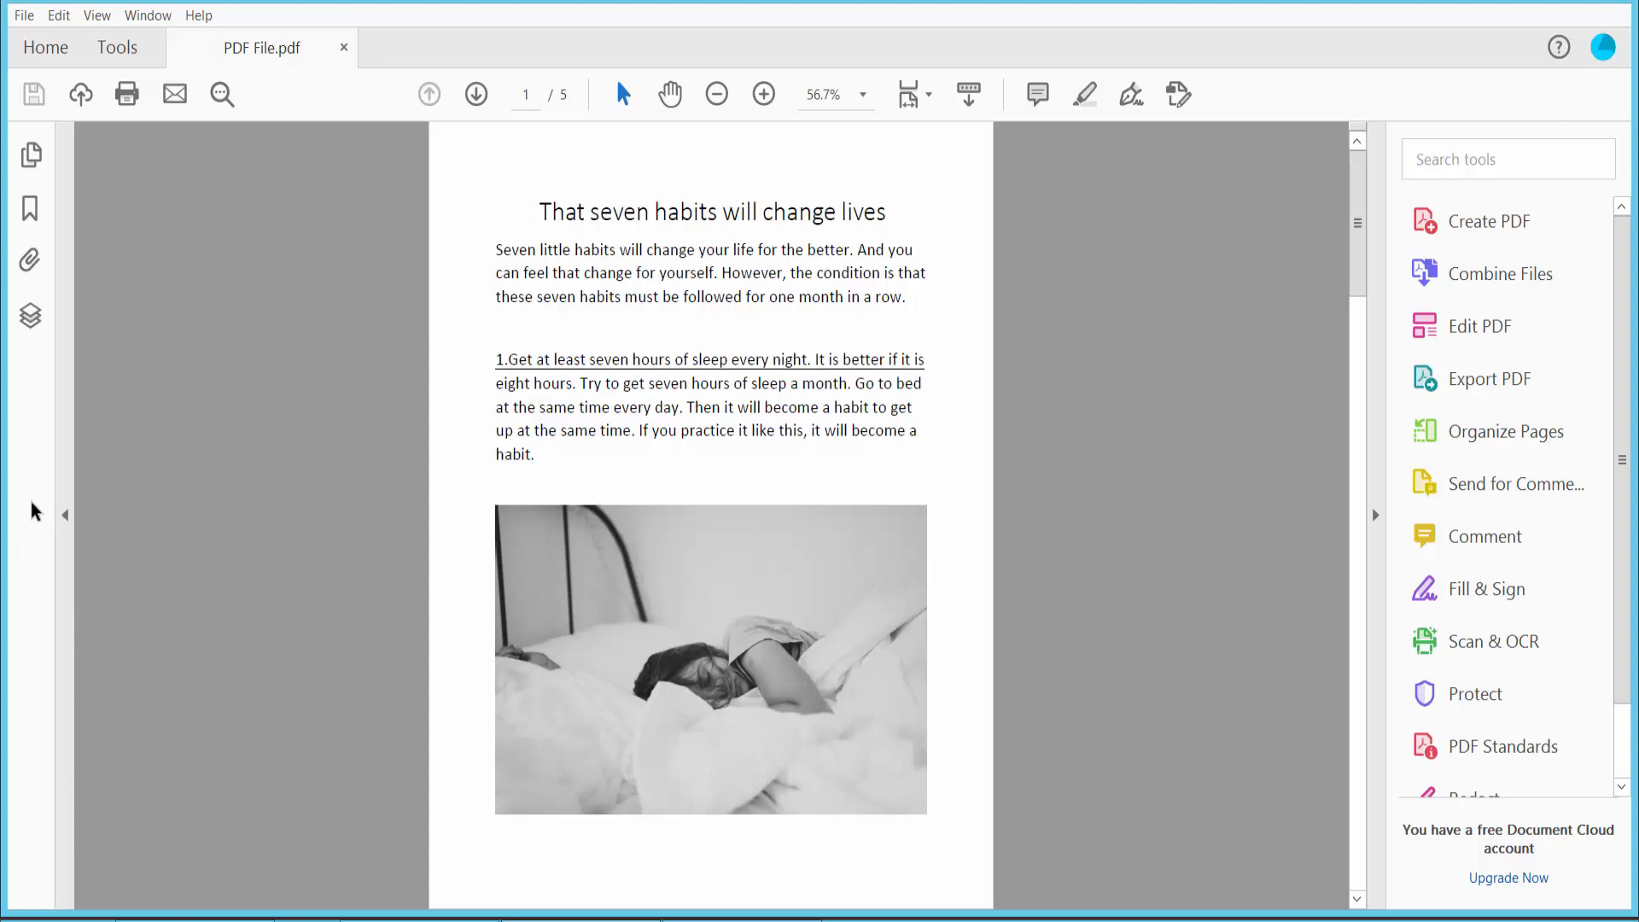
# From the Layers panel's Options list, start Import as Layer
pyautogui.click(29, 316)
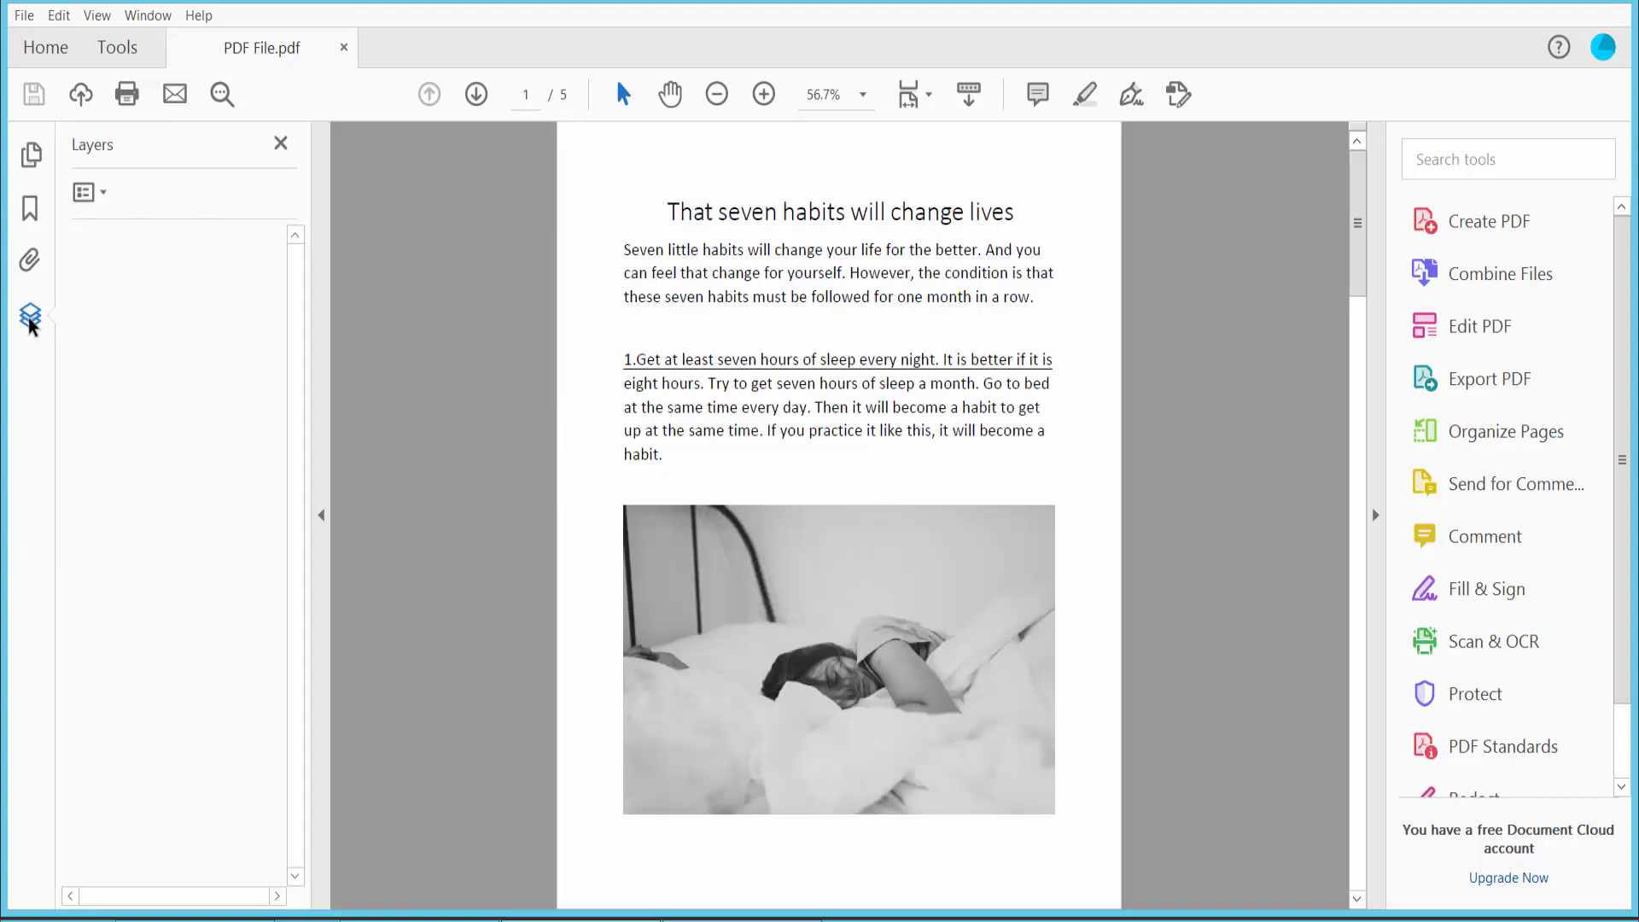
pyautogui.click(87, 193)
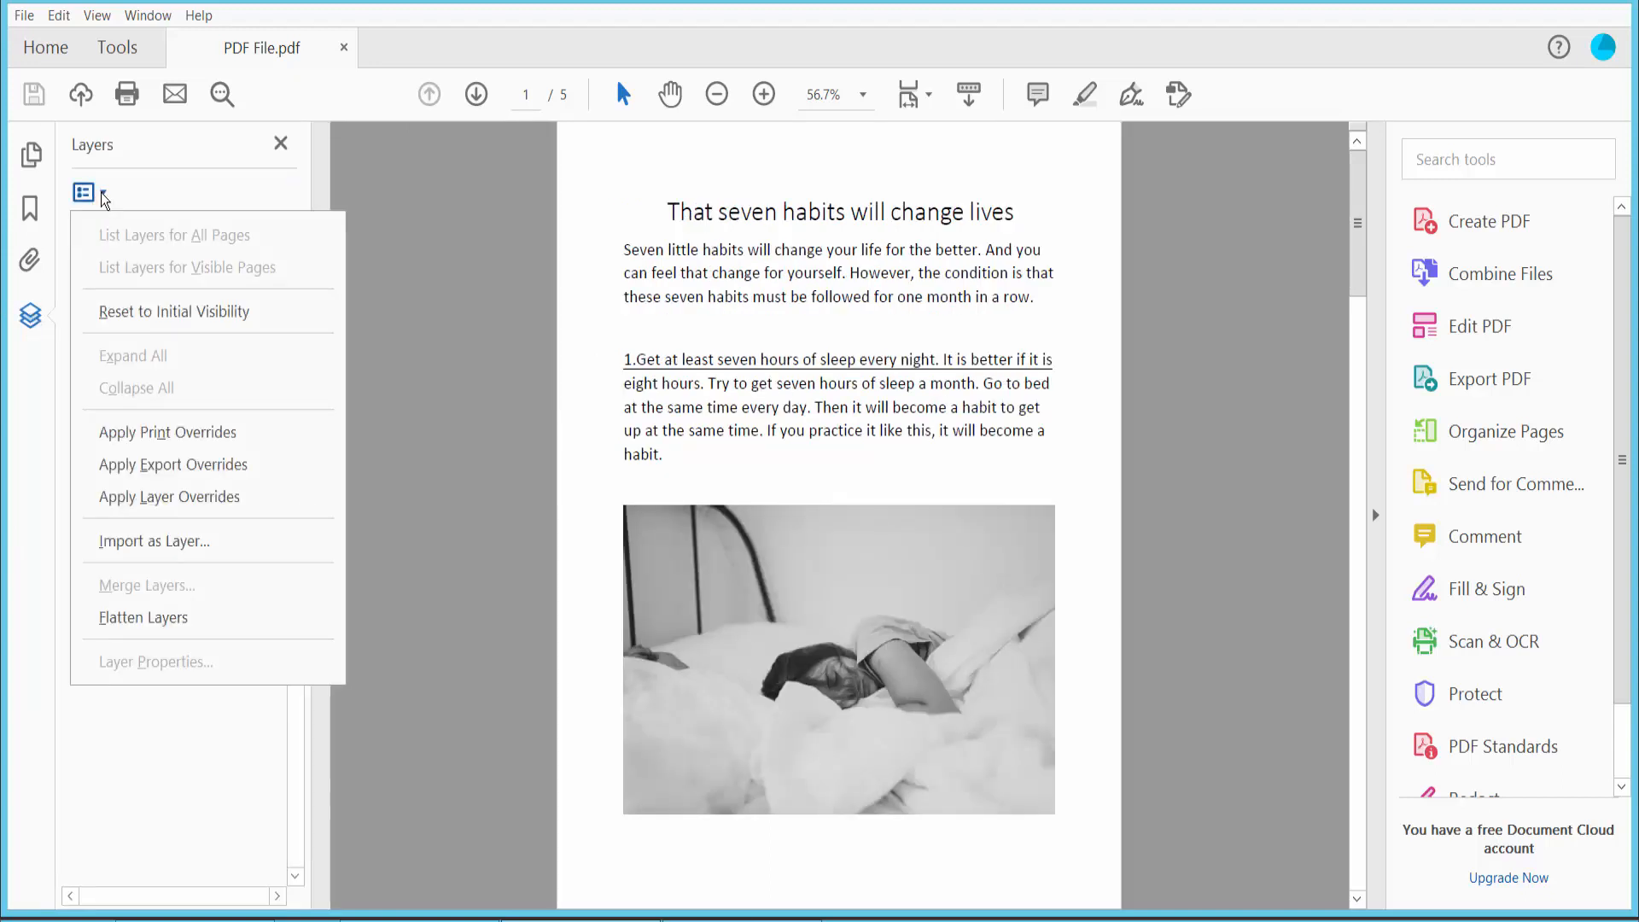
pyautogui.moveTo(155, 541)
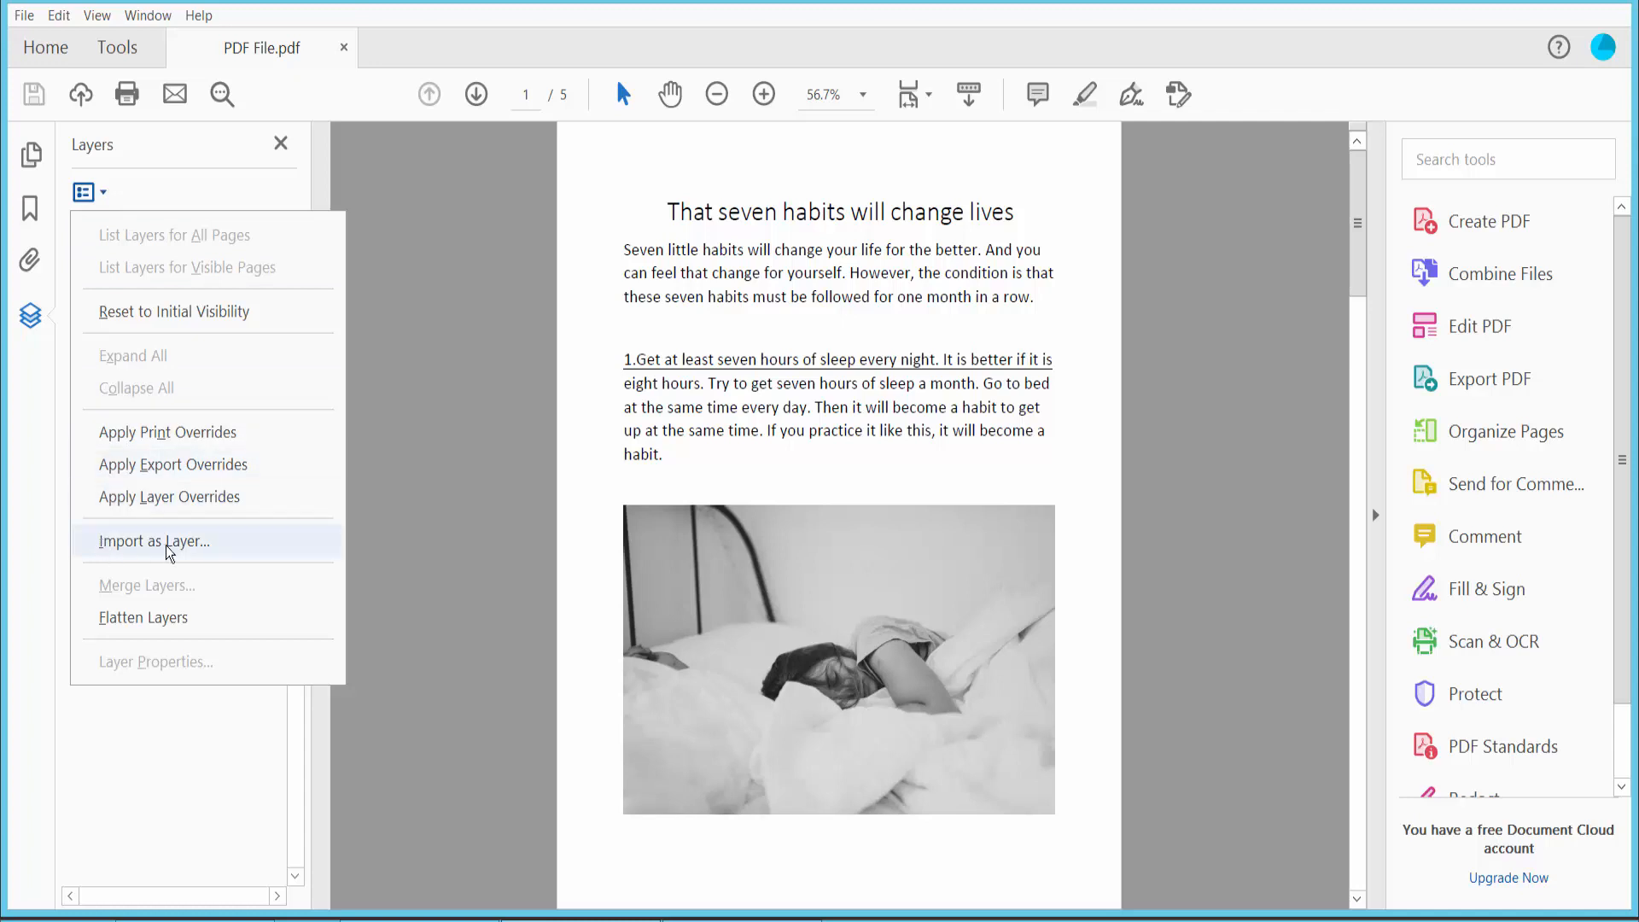
pyautogui.moveTo(189, 553)
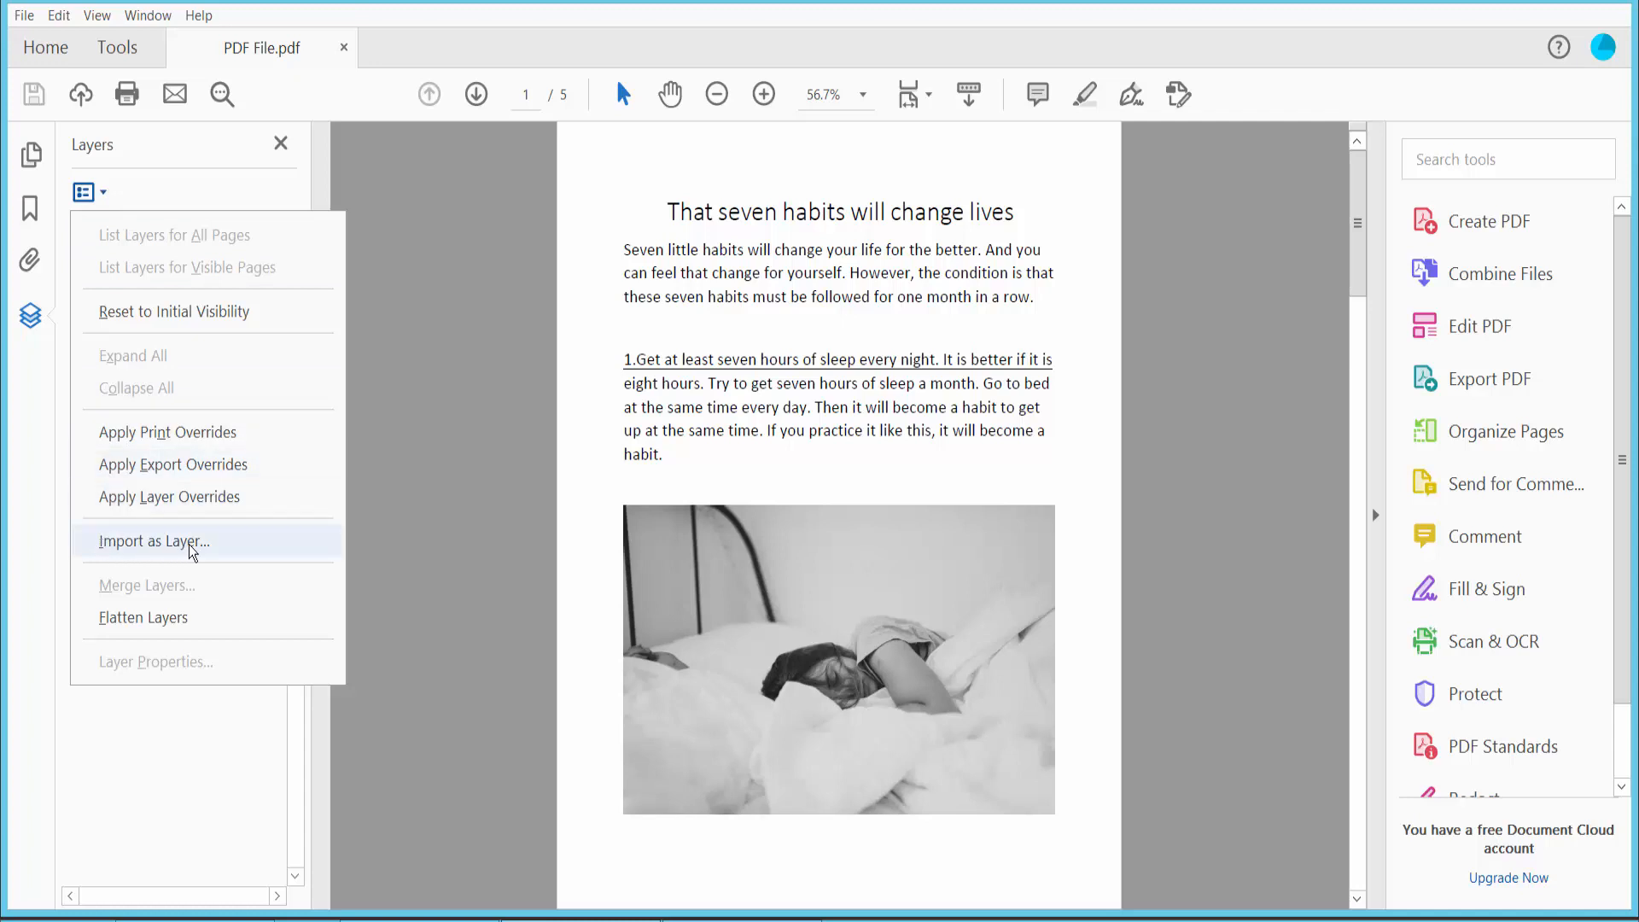
pyautogui.click(155, 542)
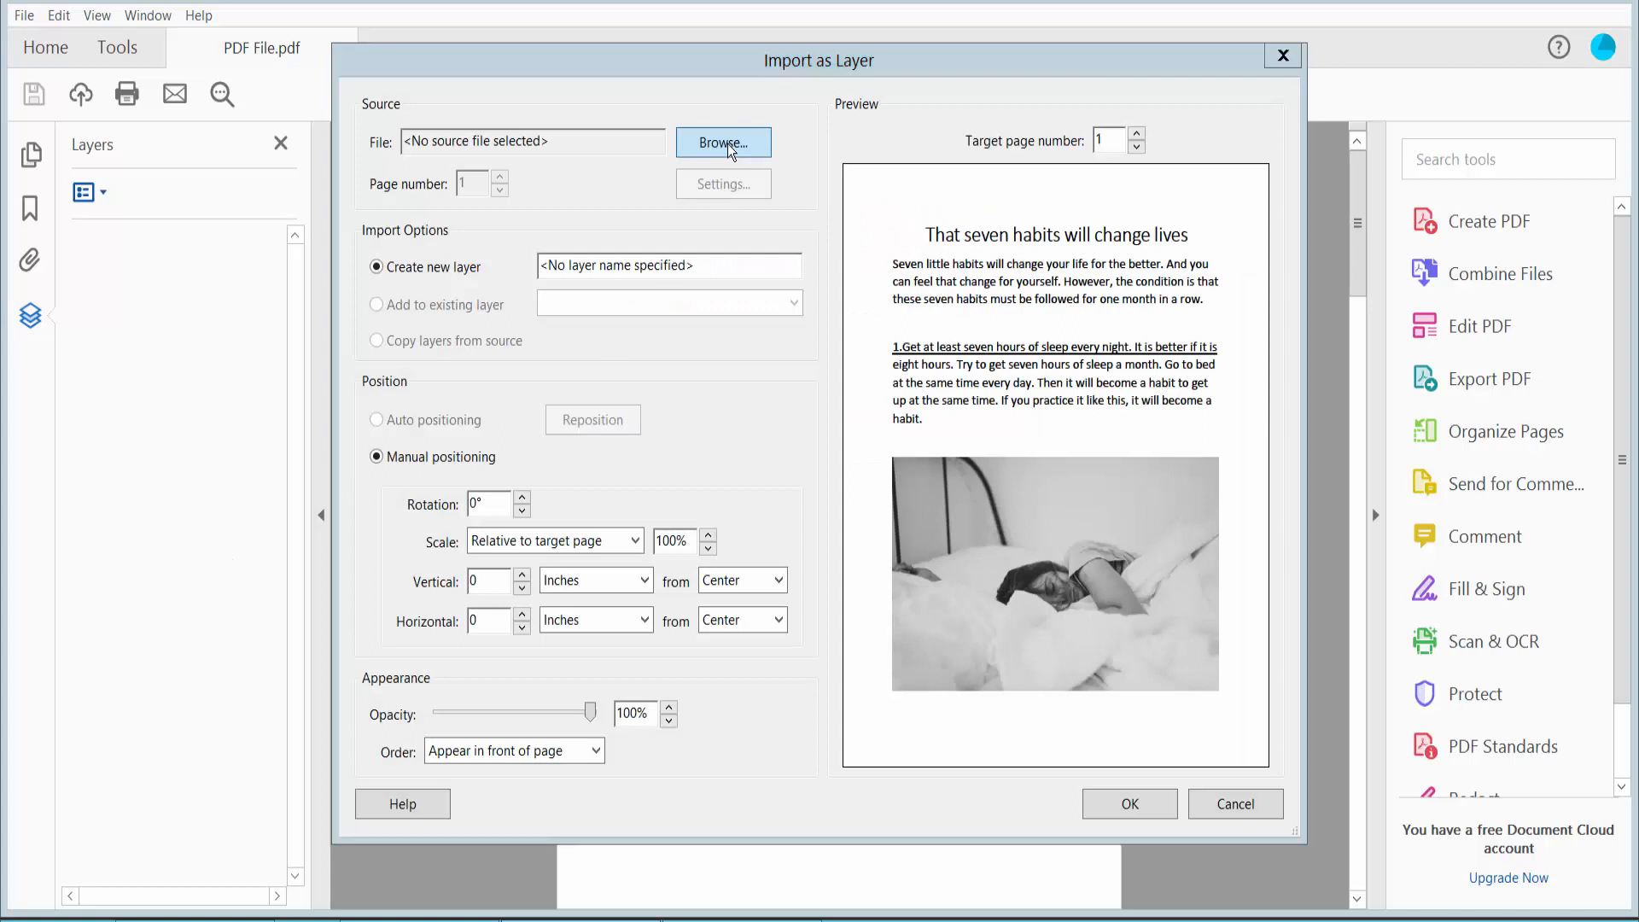
# Browse and pick Screenshot_2.jpg, the tree image, as the layer's source file
pyautogui.click(723, 142)
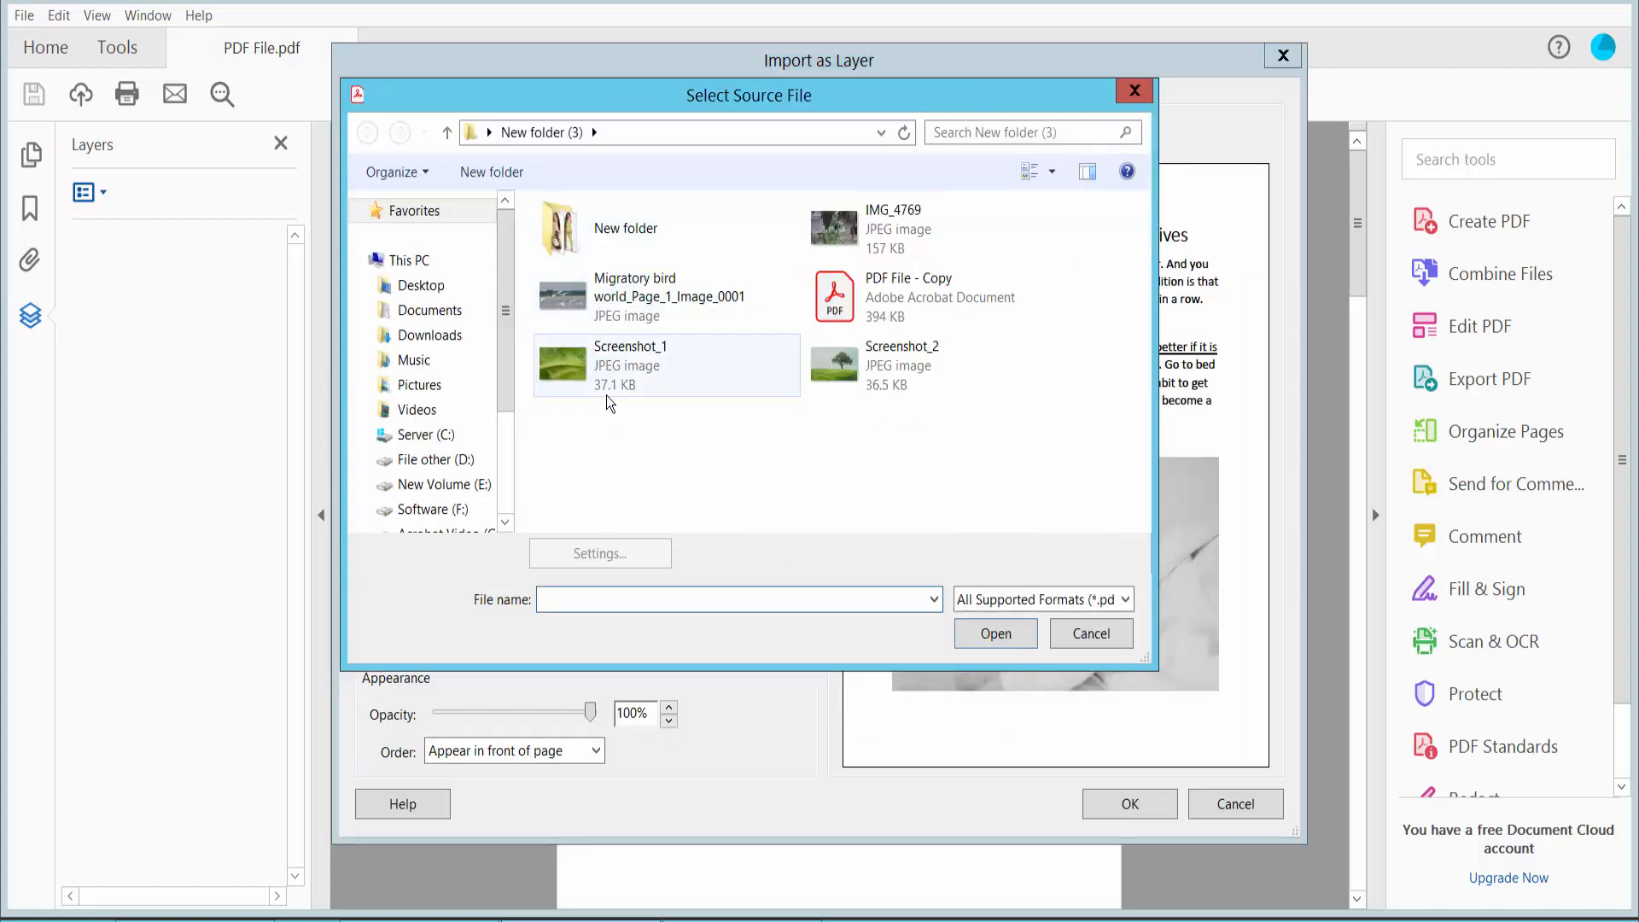
pyautogui.click(901, 366)
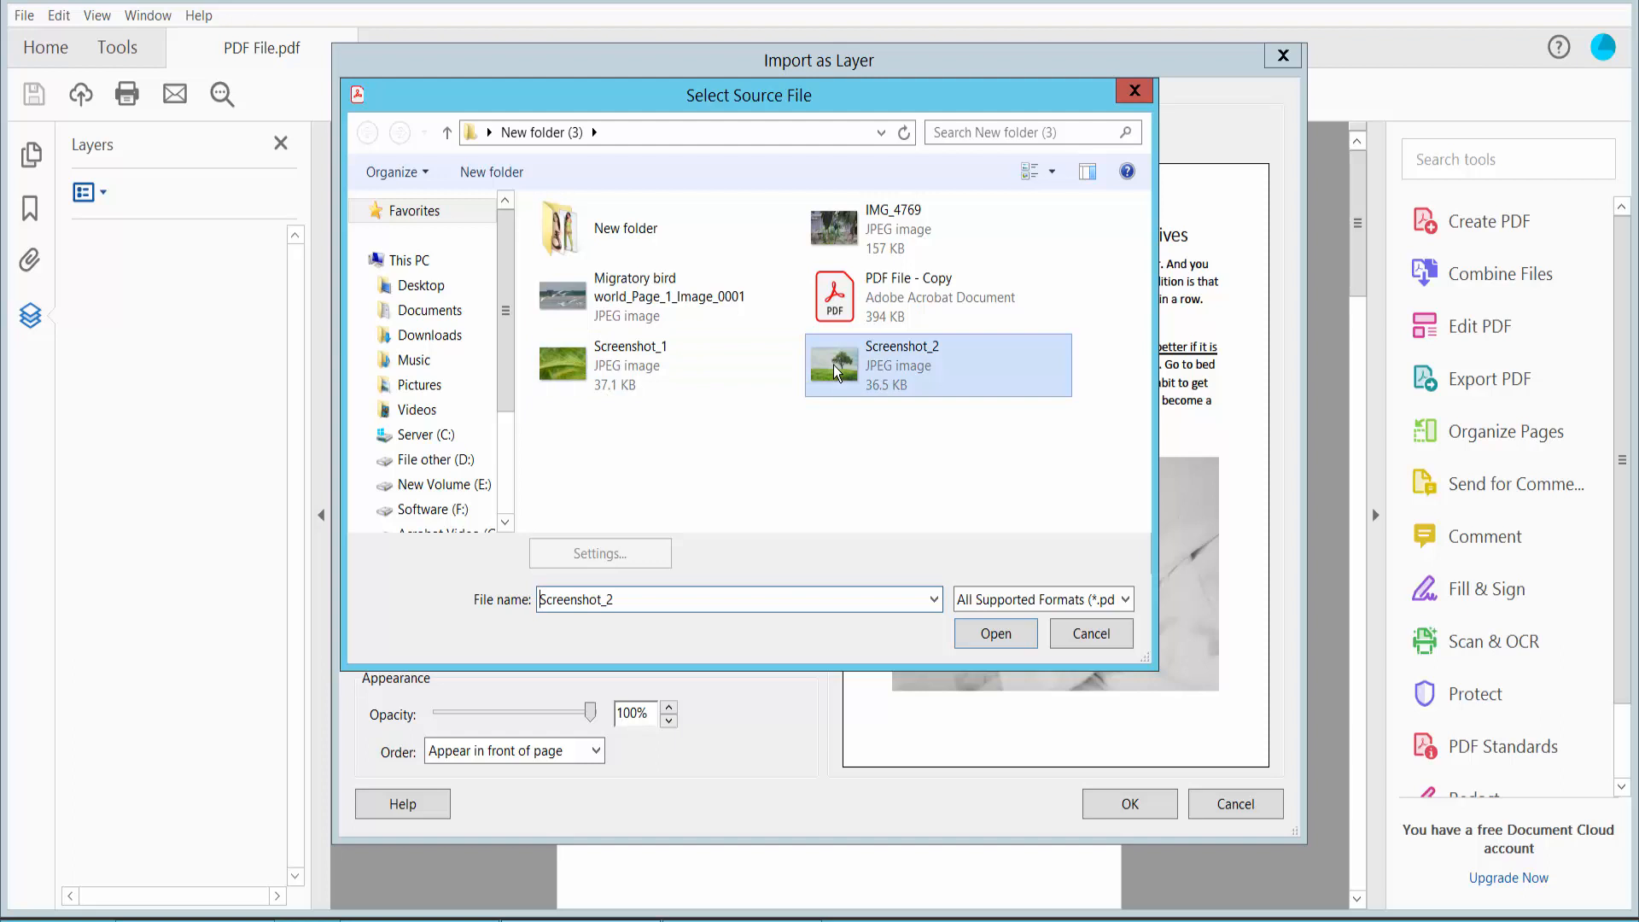
pyautogui.click(994, 634)
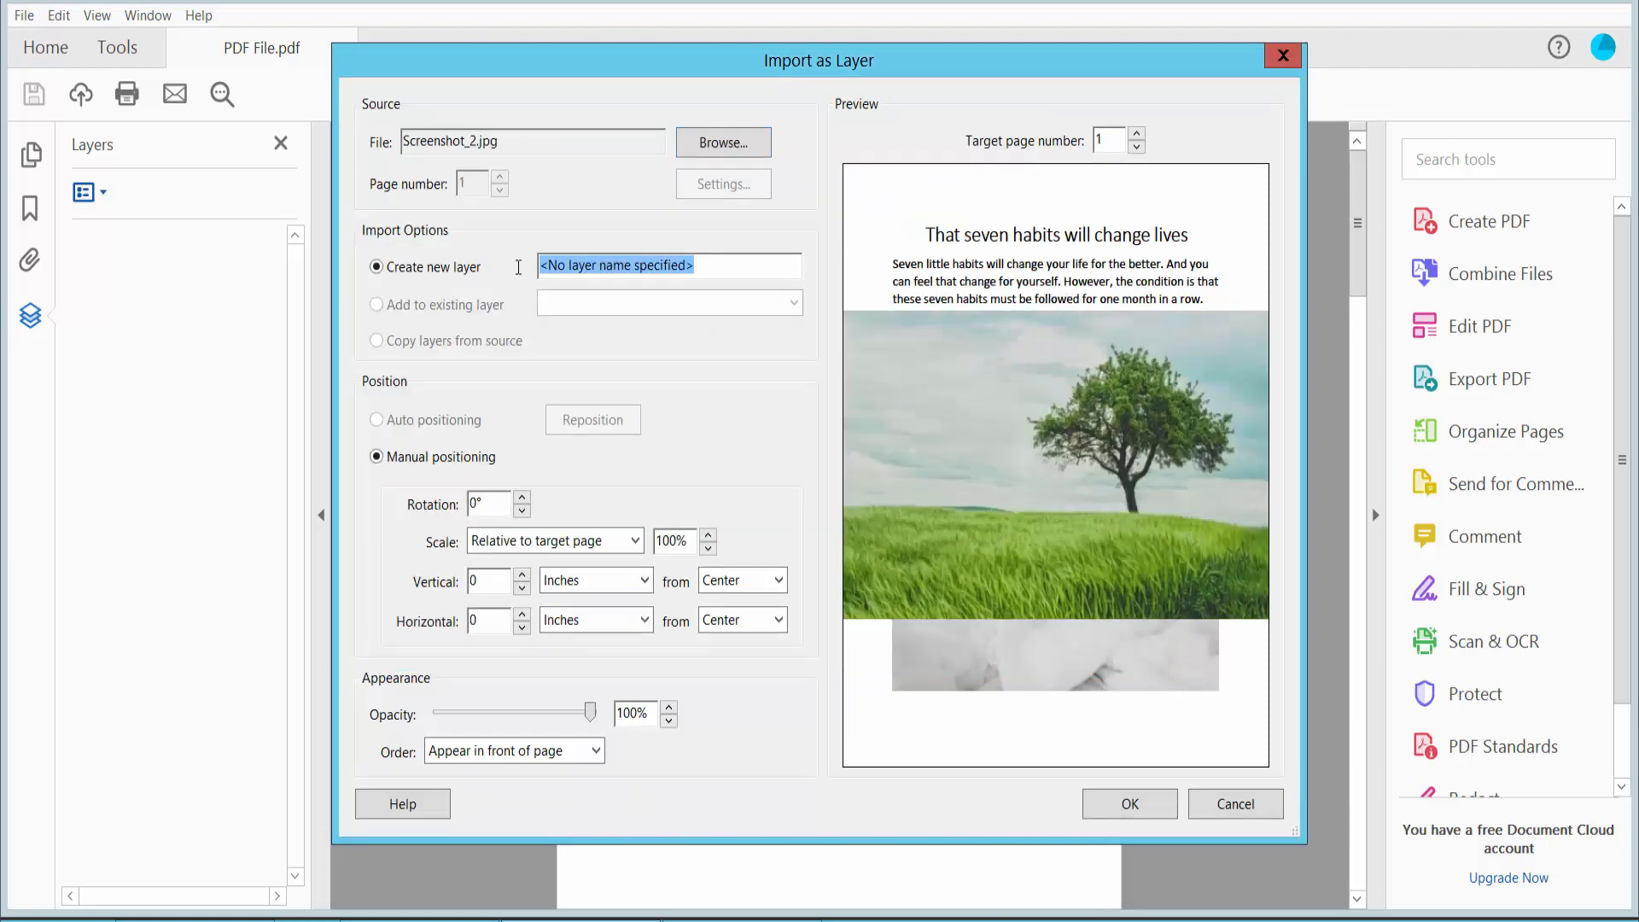
# Name the layer '1', target page 2, and leave rotation at 0° after trying 90°
pyautogui.write('1')
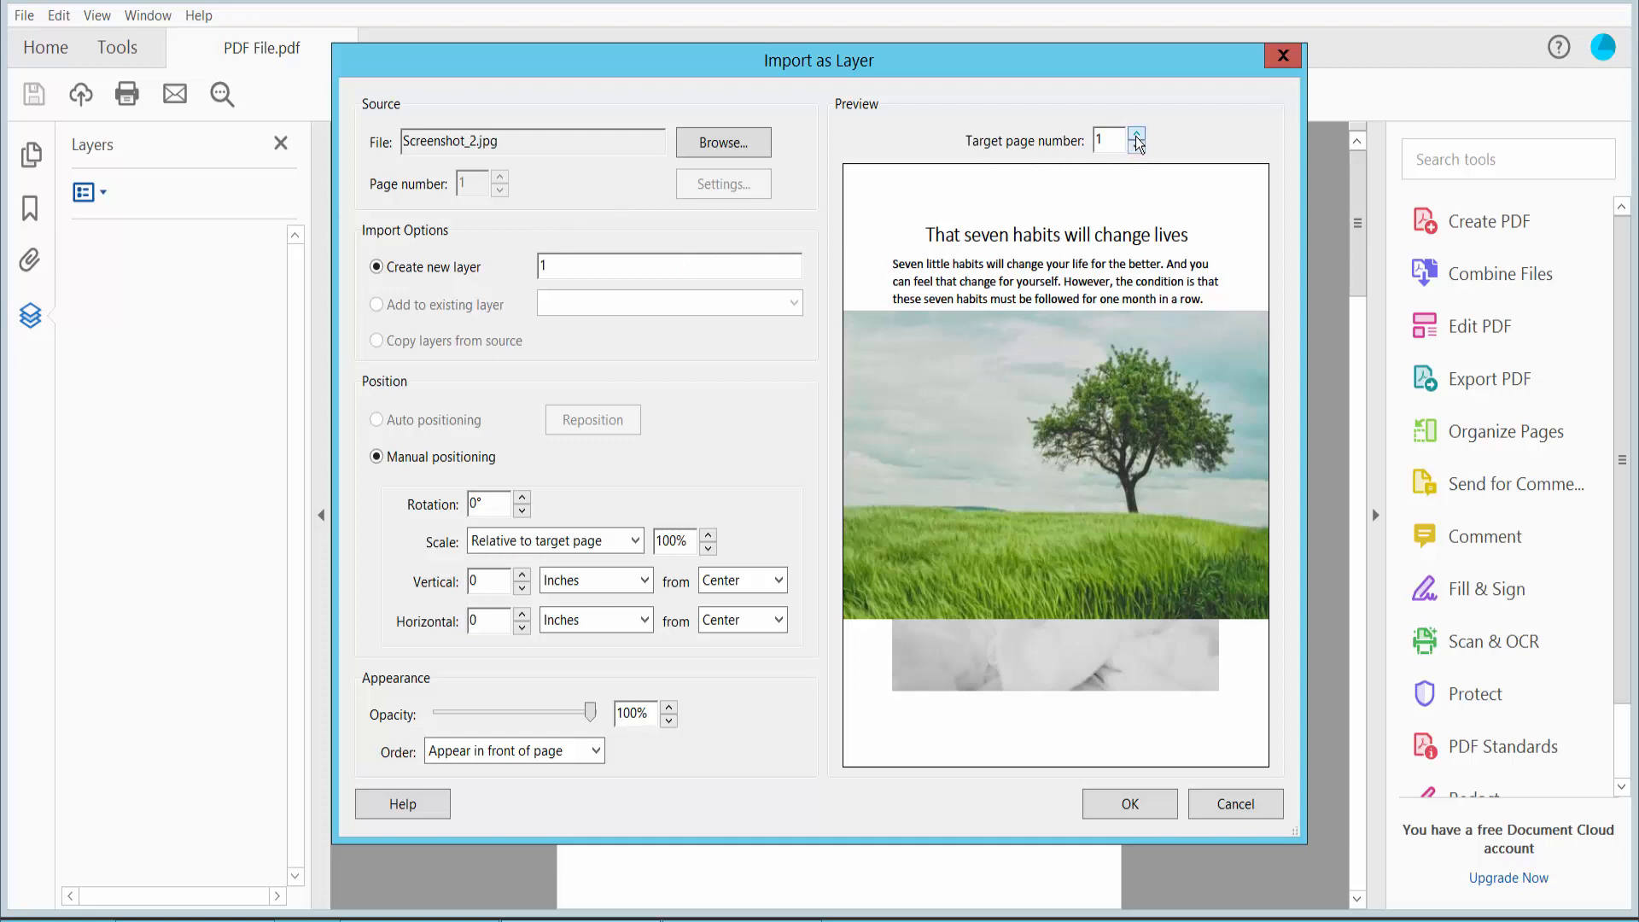
pyautogui.click(1135, 133)
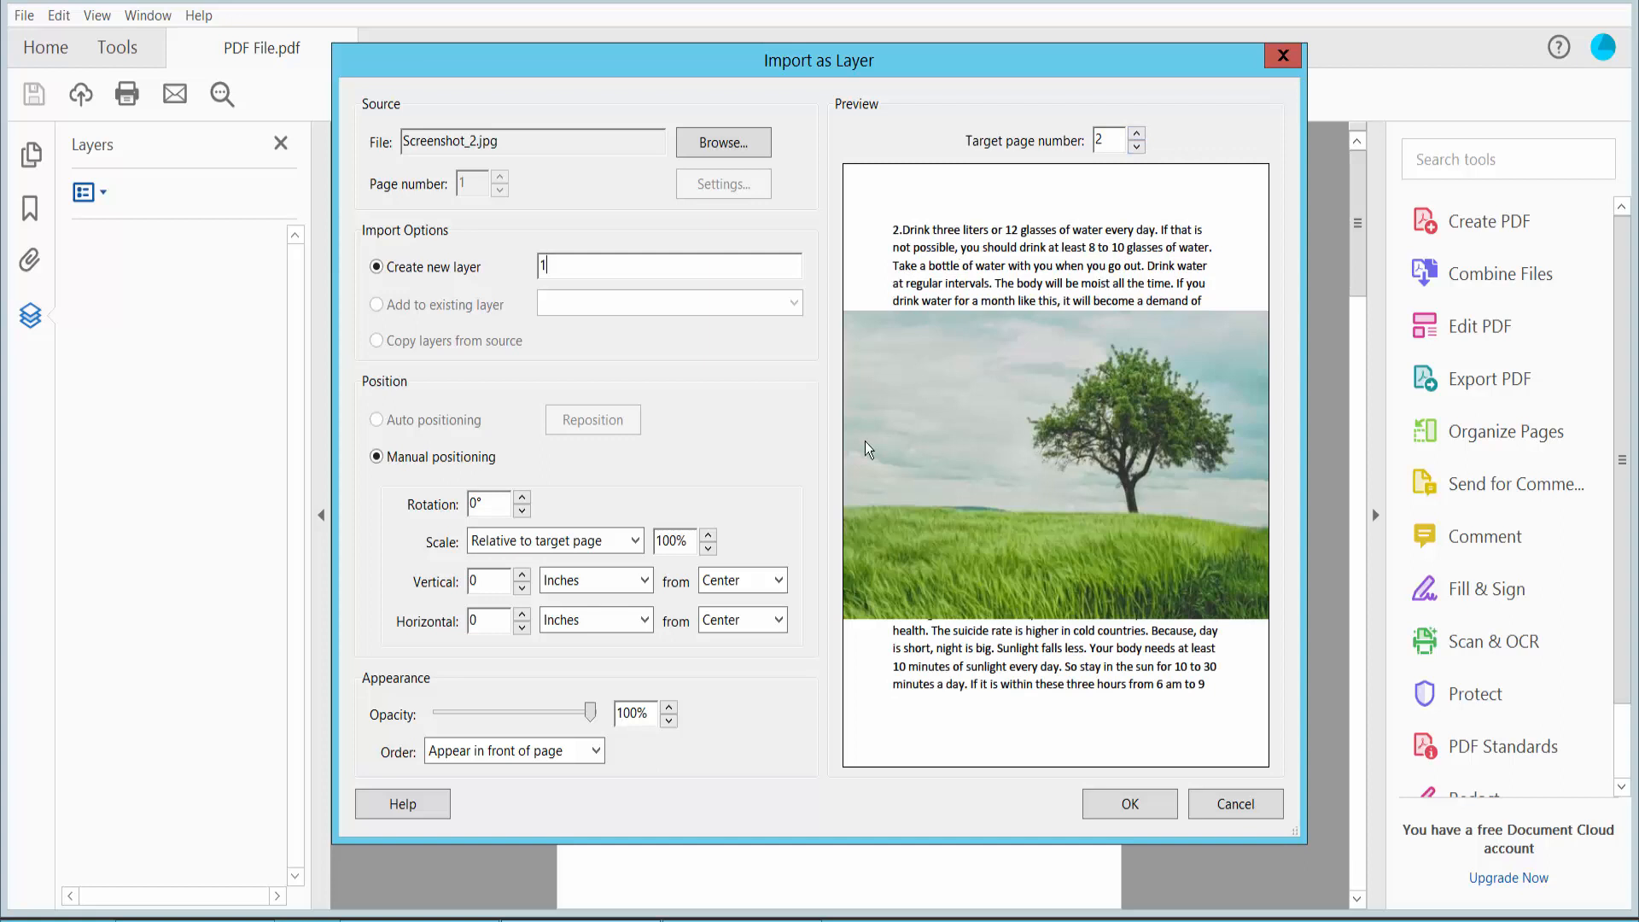
pyautogui.click(523, 498)
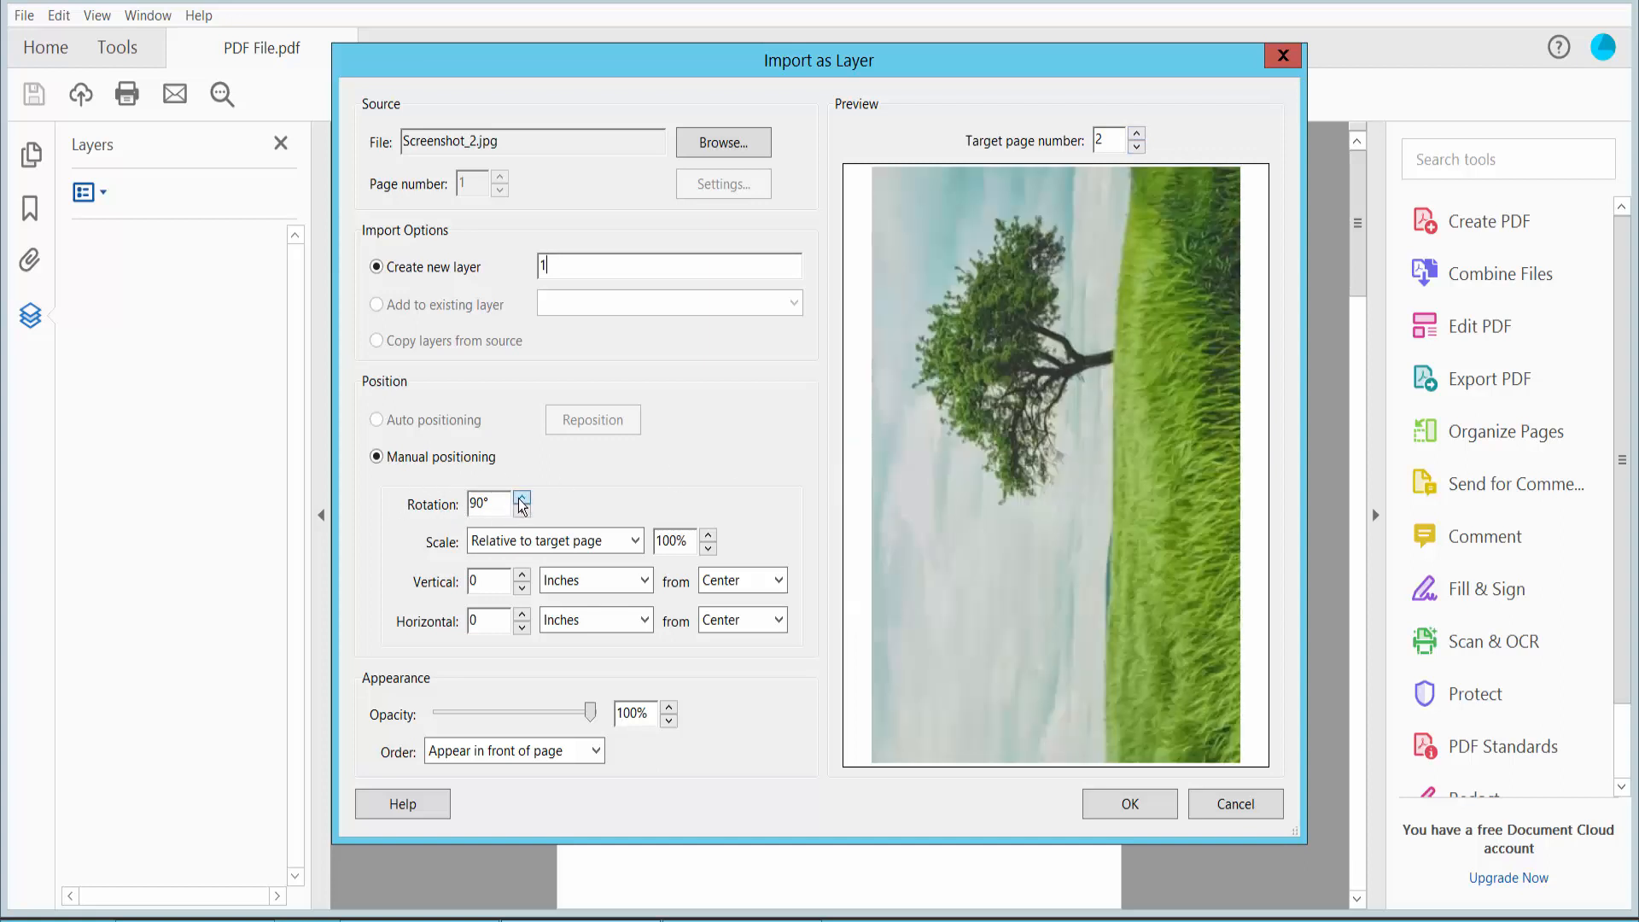
pyautogui.click(522, 510)
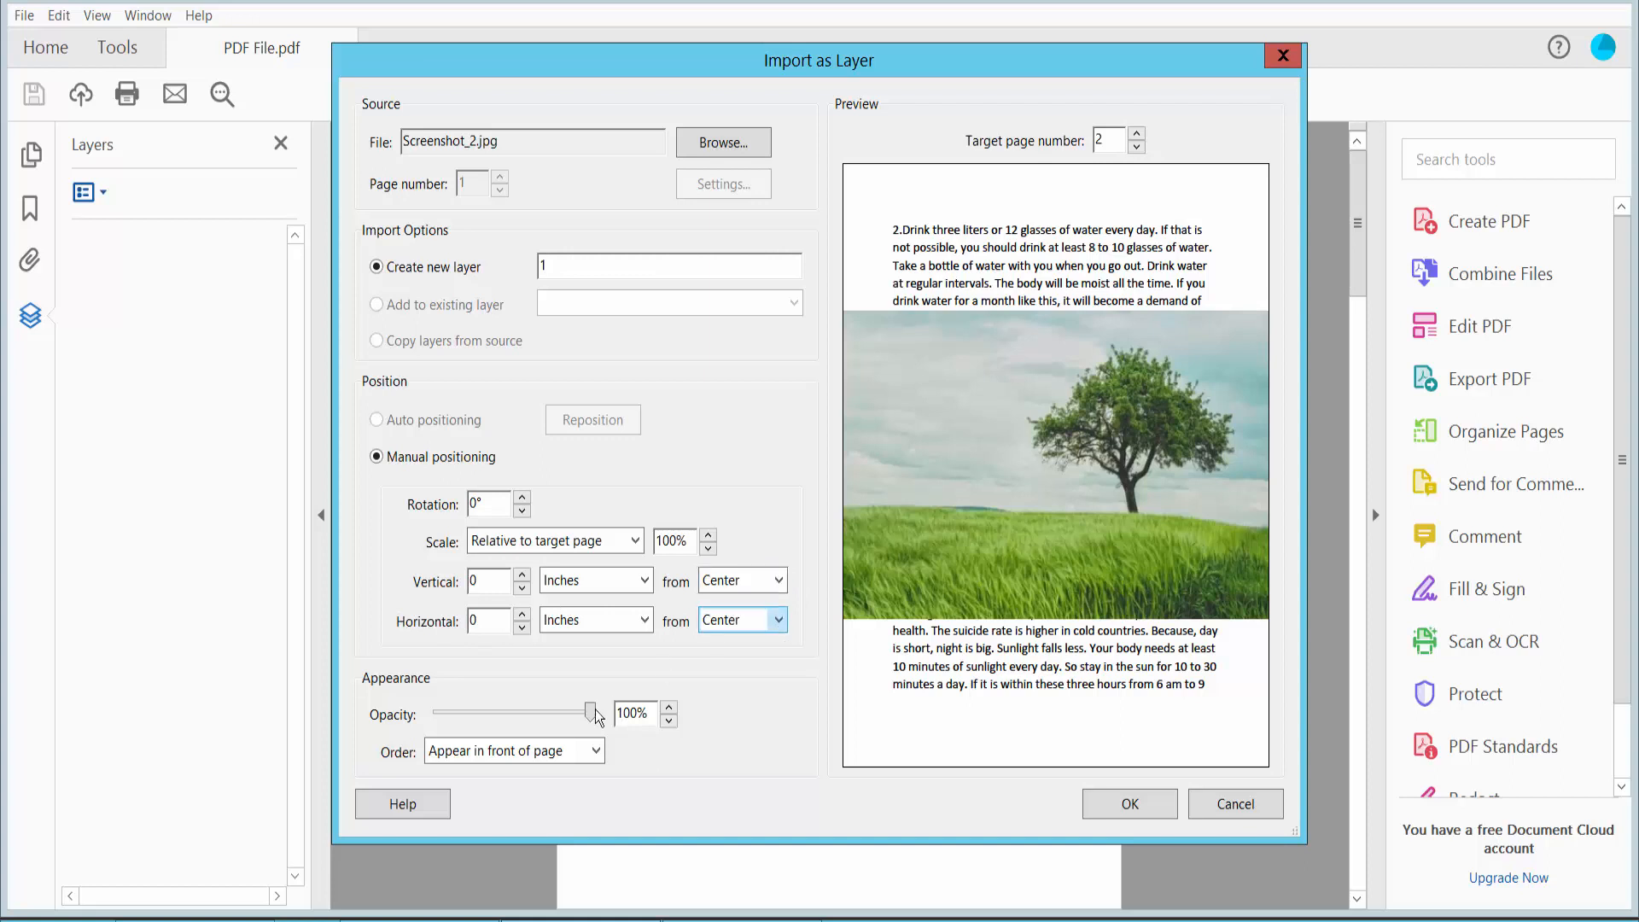
# Keep opacity at 100% and order 'Appear in front of page', then import layer 1
pyautogui.moveTo(591, 714); pyautogui.dragTo(565, 714)
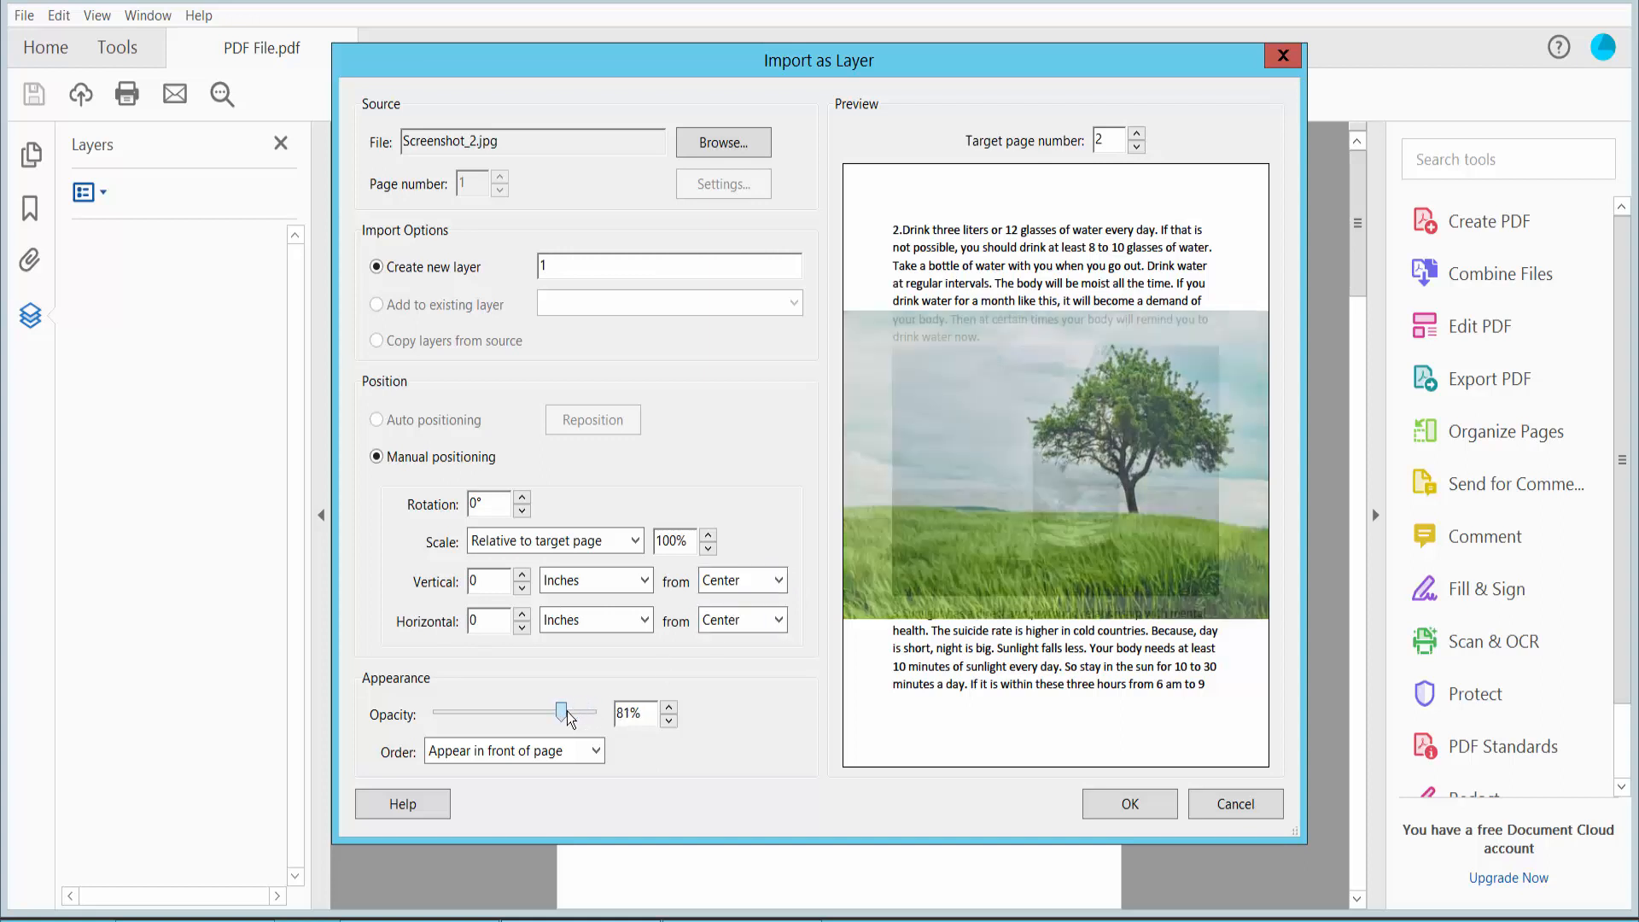
pyautogui.moveTo(558, 714); pyautogui.dragTo(576, 714)
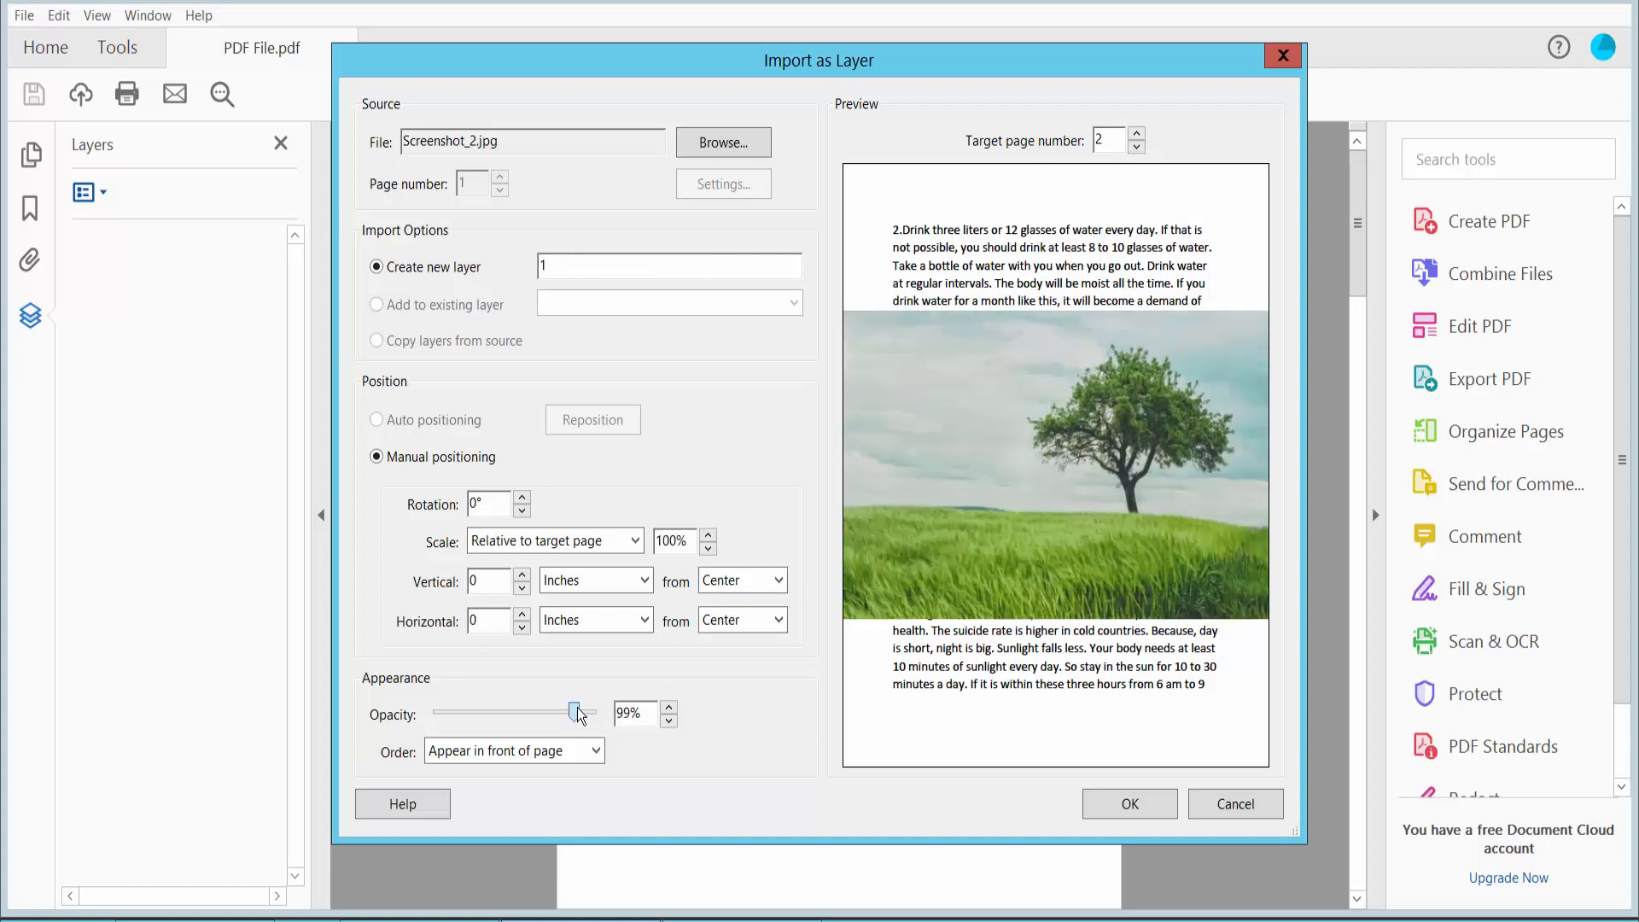
pyautogui.moveTo(575, 713); pyautogui.dragTo(594, 714)
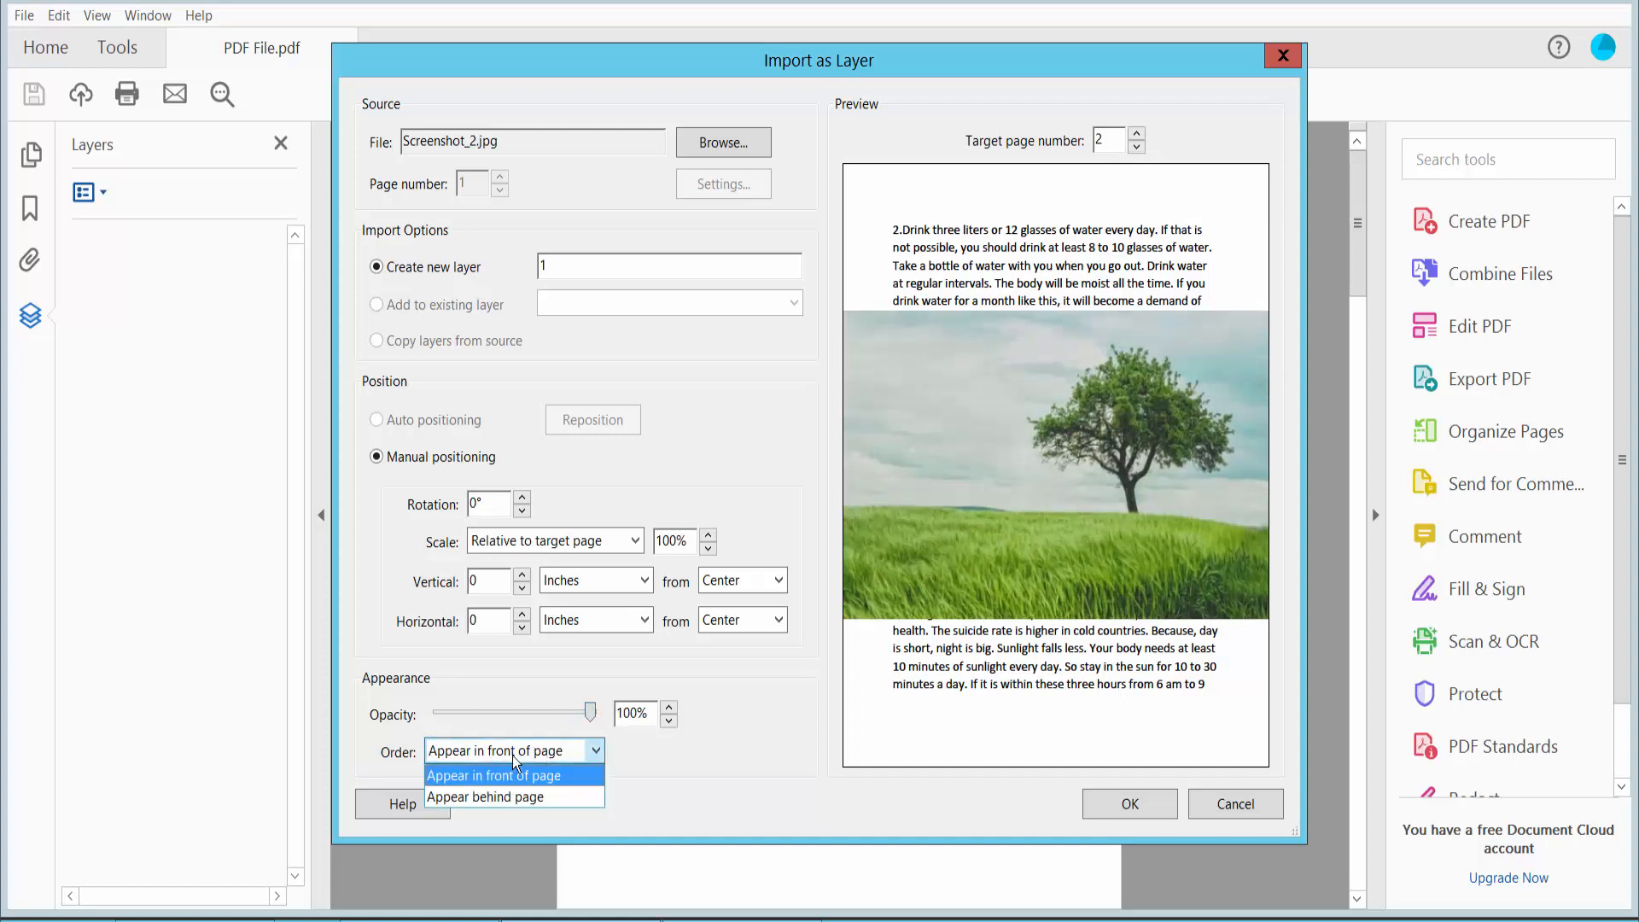
pyautogui.click(483, 797)
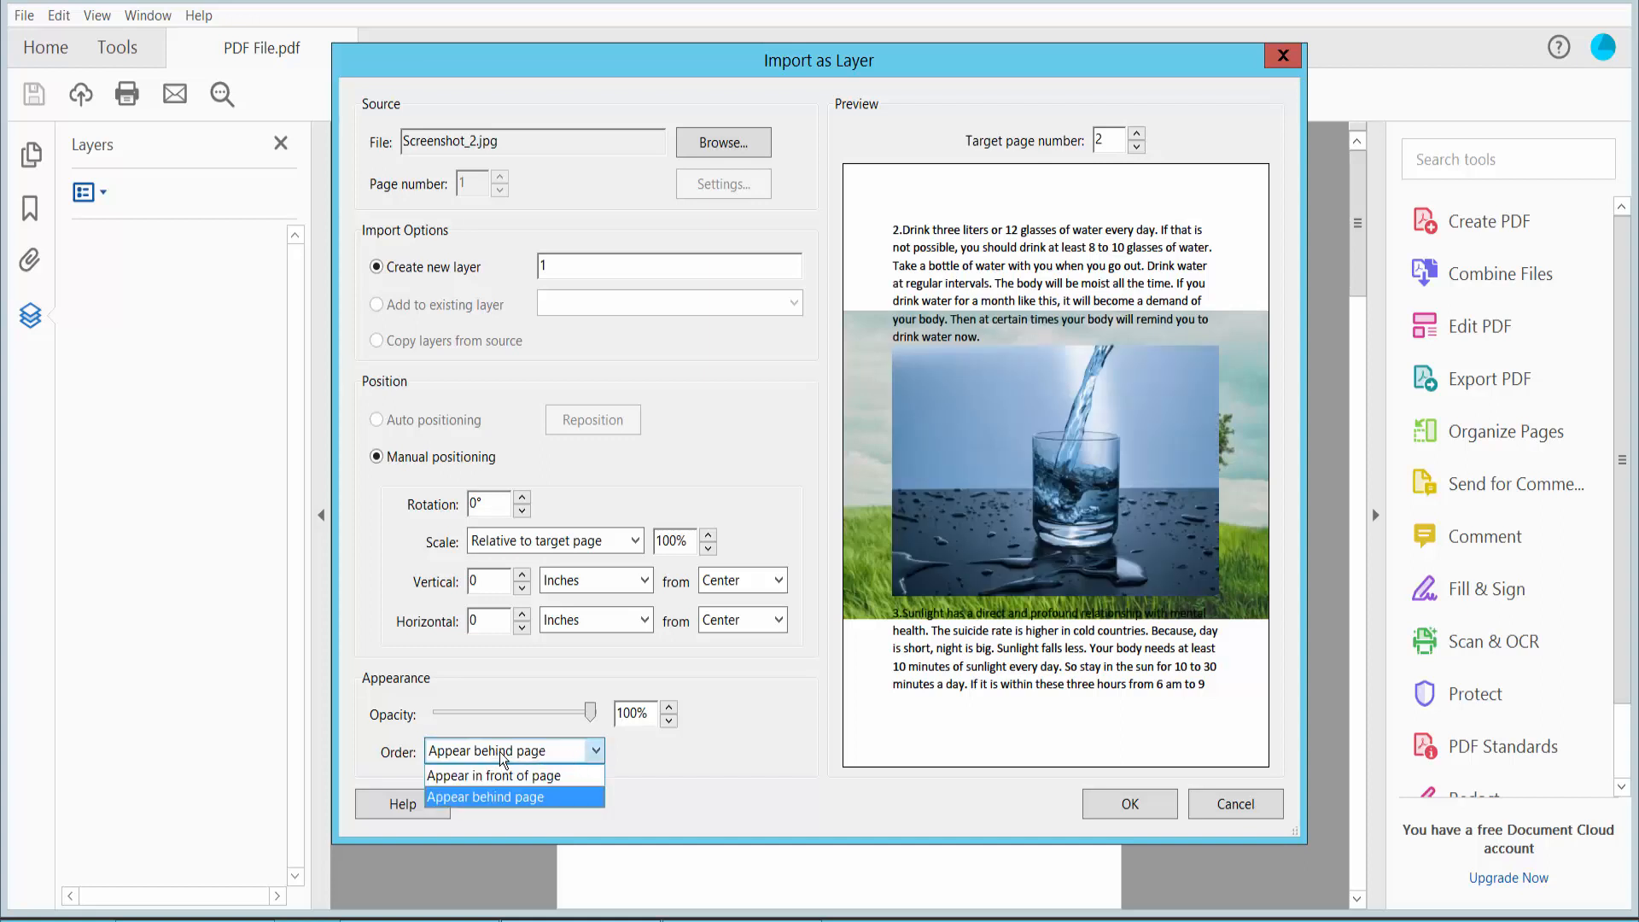
pyautogui.click(495, 775)
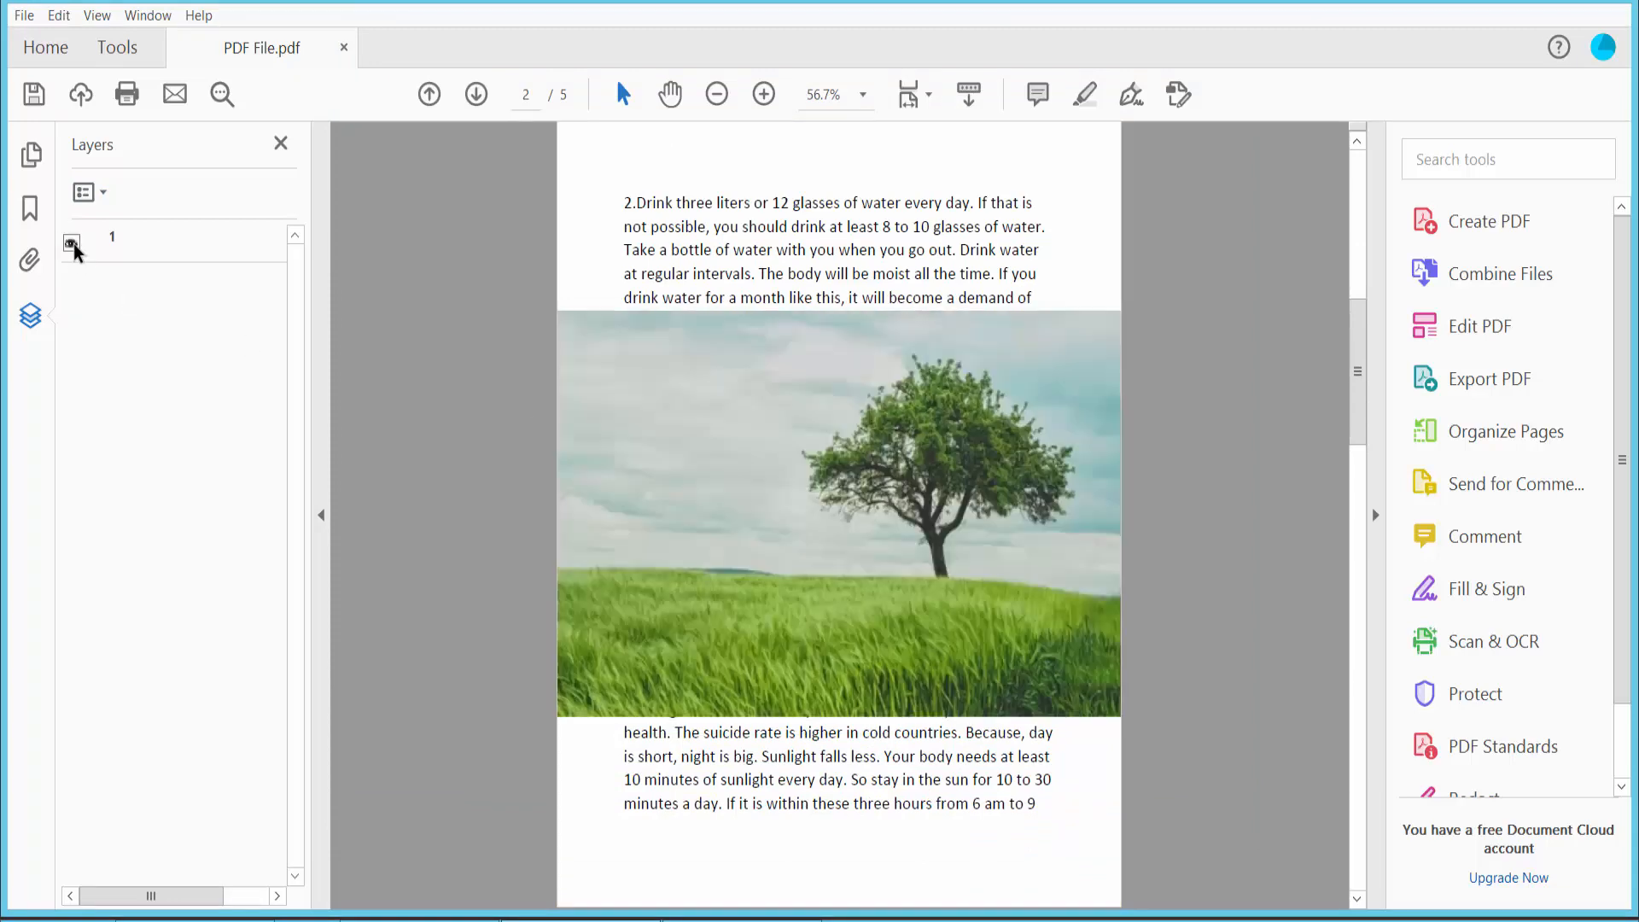
# Import IMG_4769, the mango plant photo, as layer '2' on page 1
pyautogui.click(87, 193)
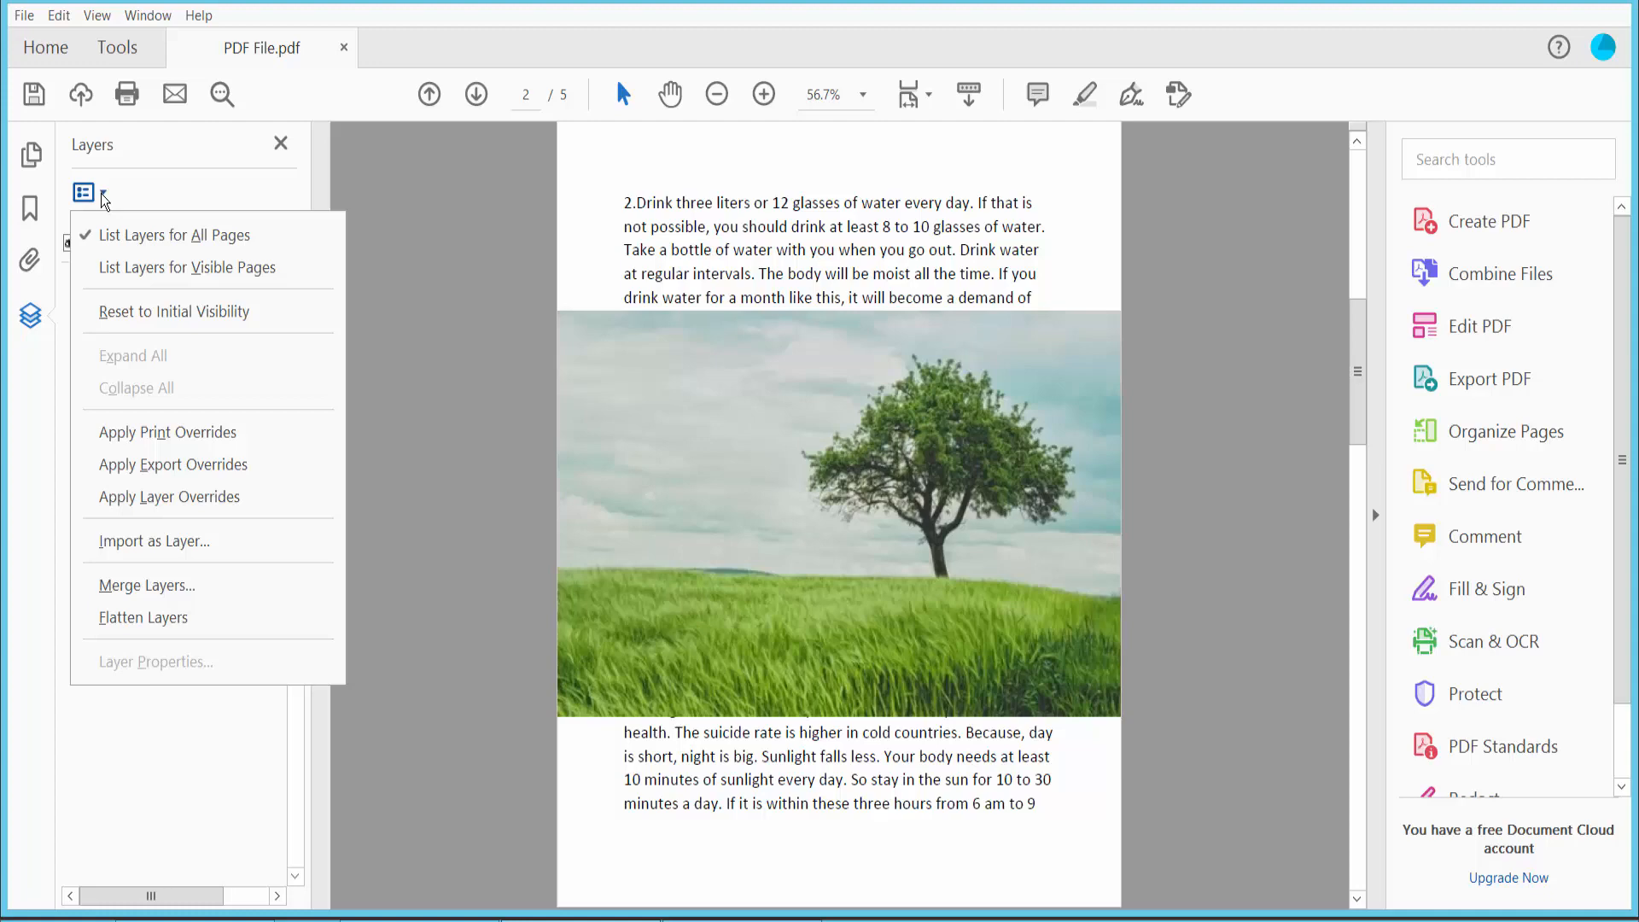
pyautogui.click(154, 541)
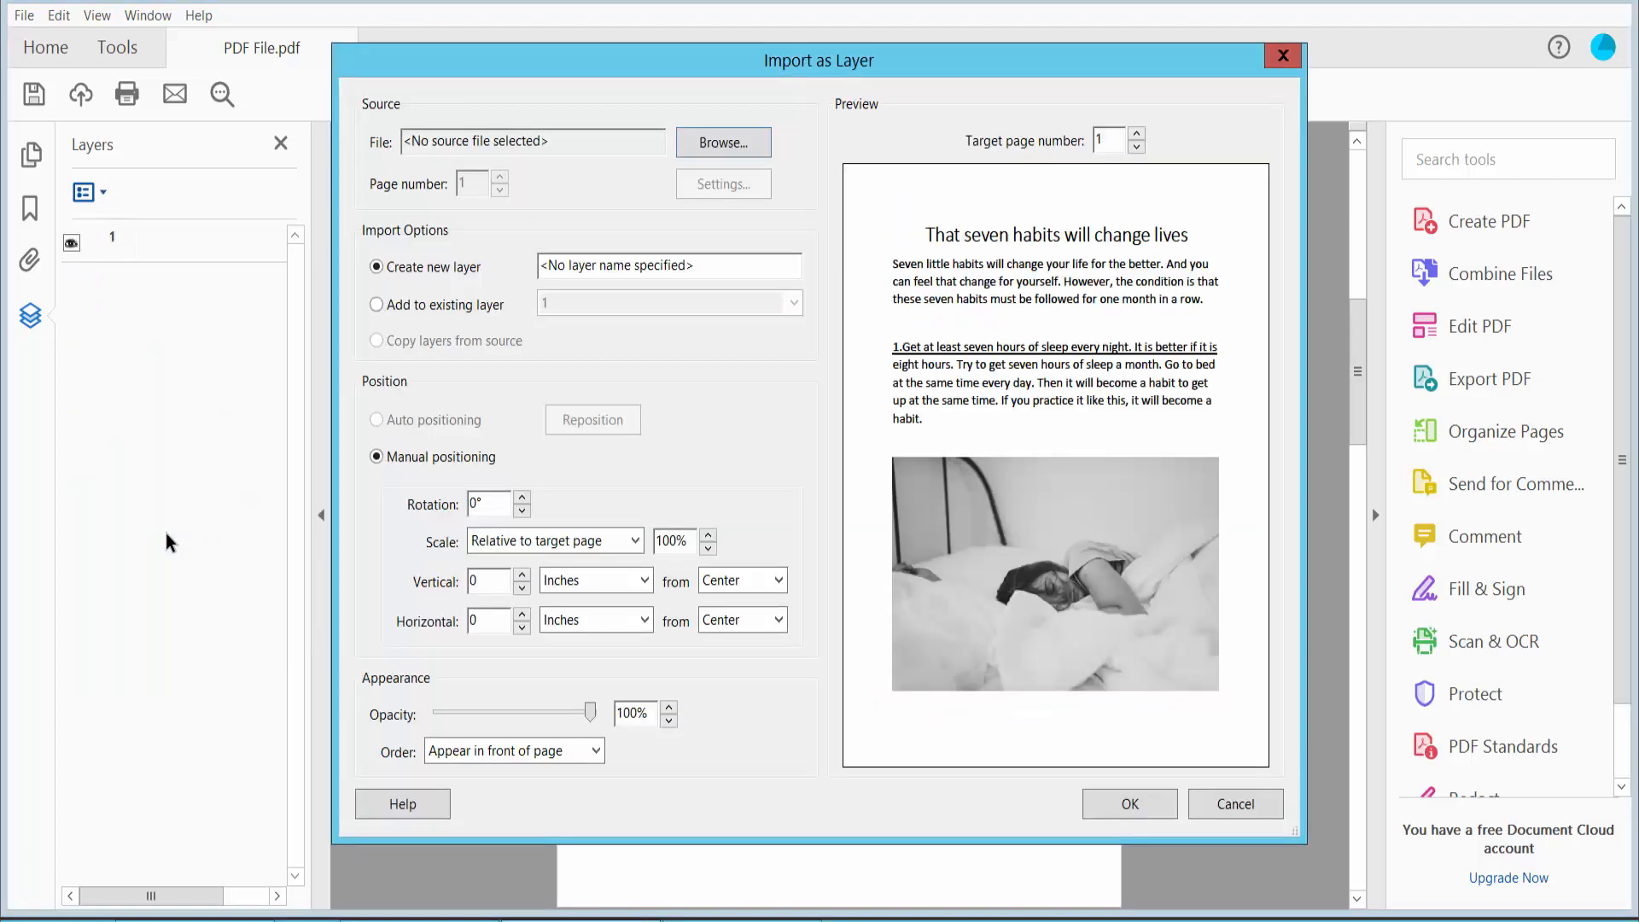
pyautogui.click(722, 142)
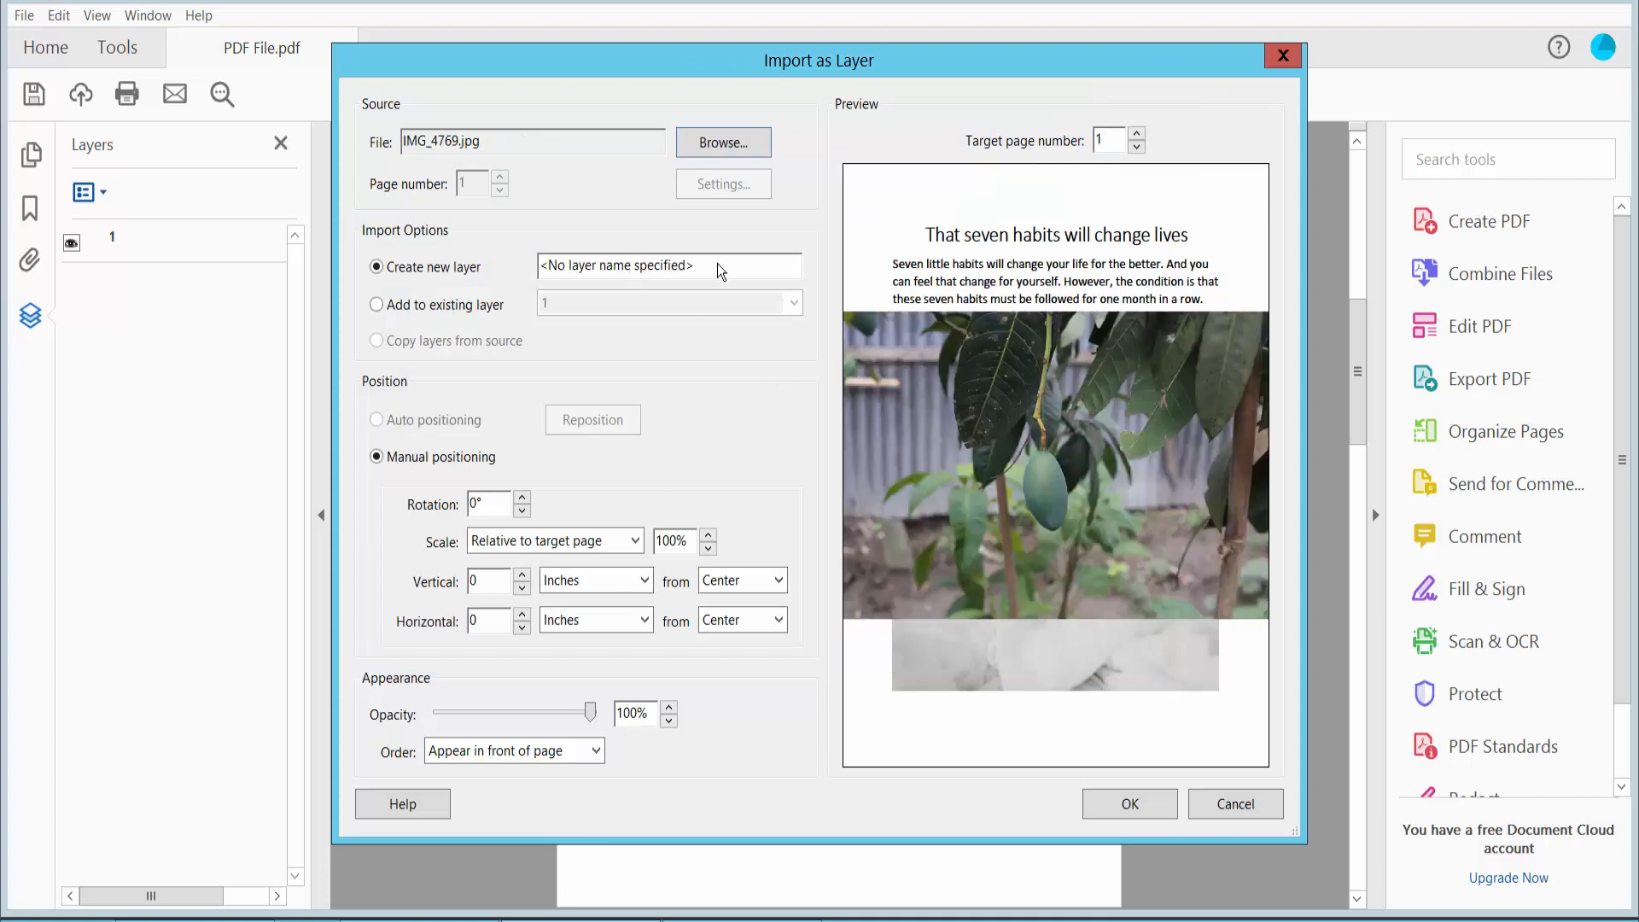
pyautogui.write('2')
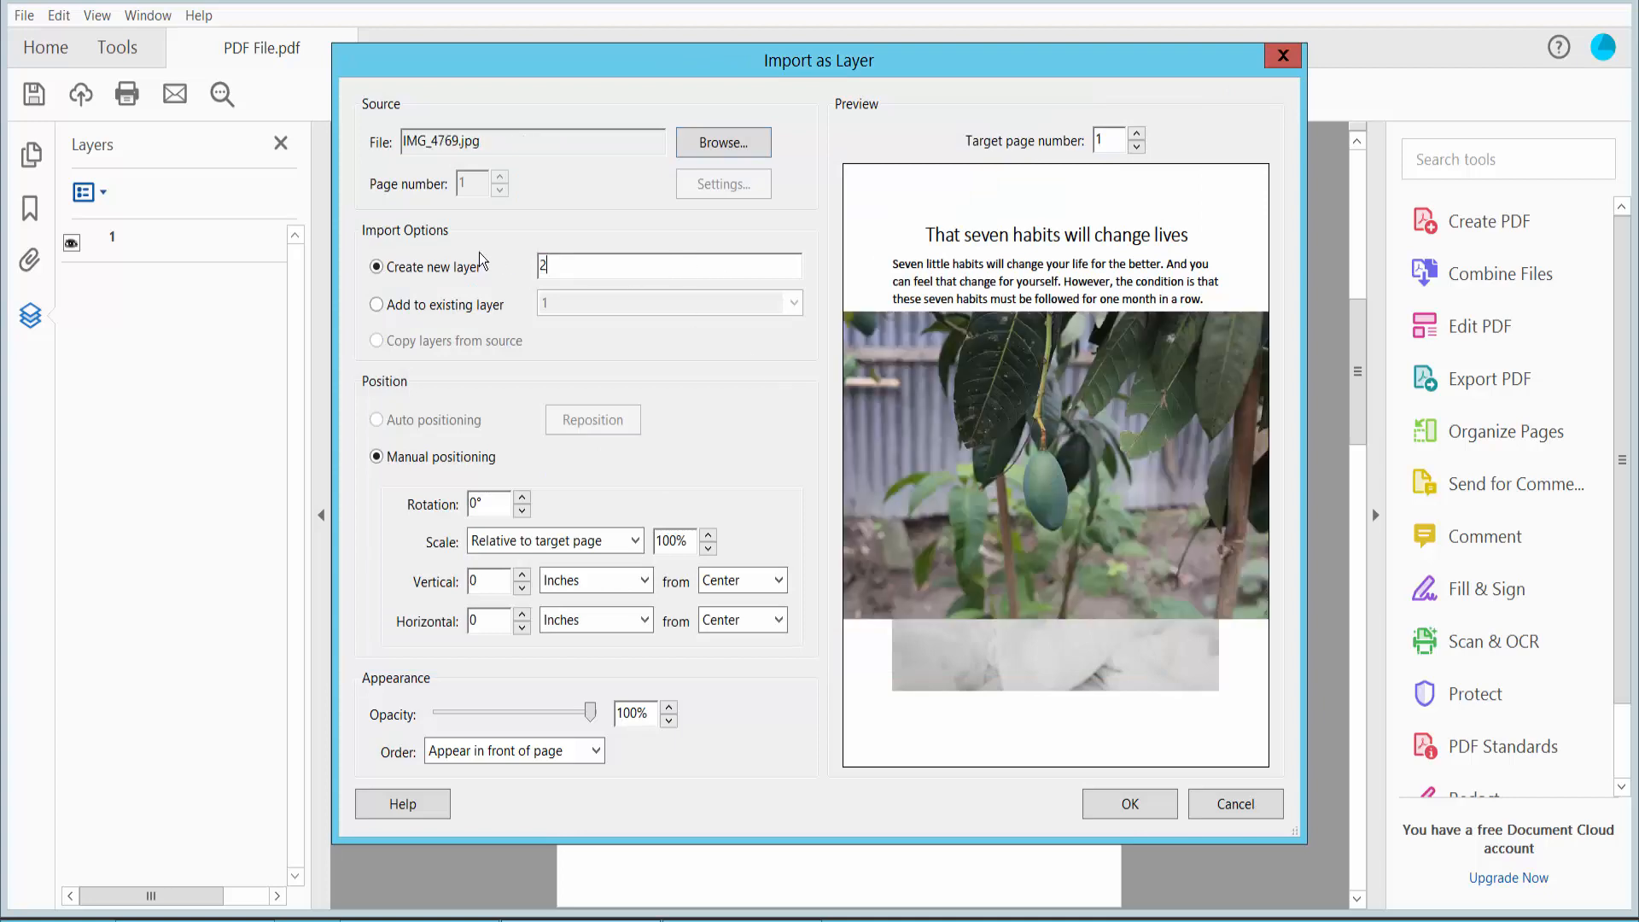
pyautogui.click(1129, 804)
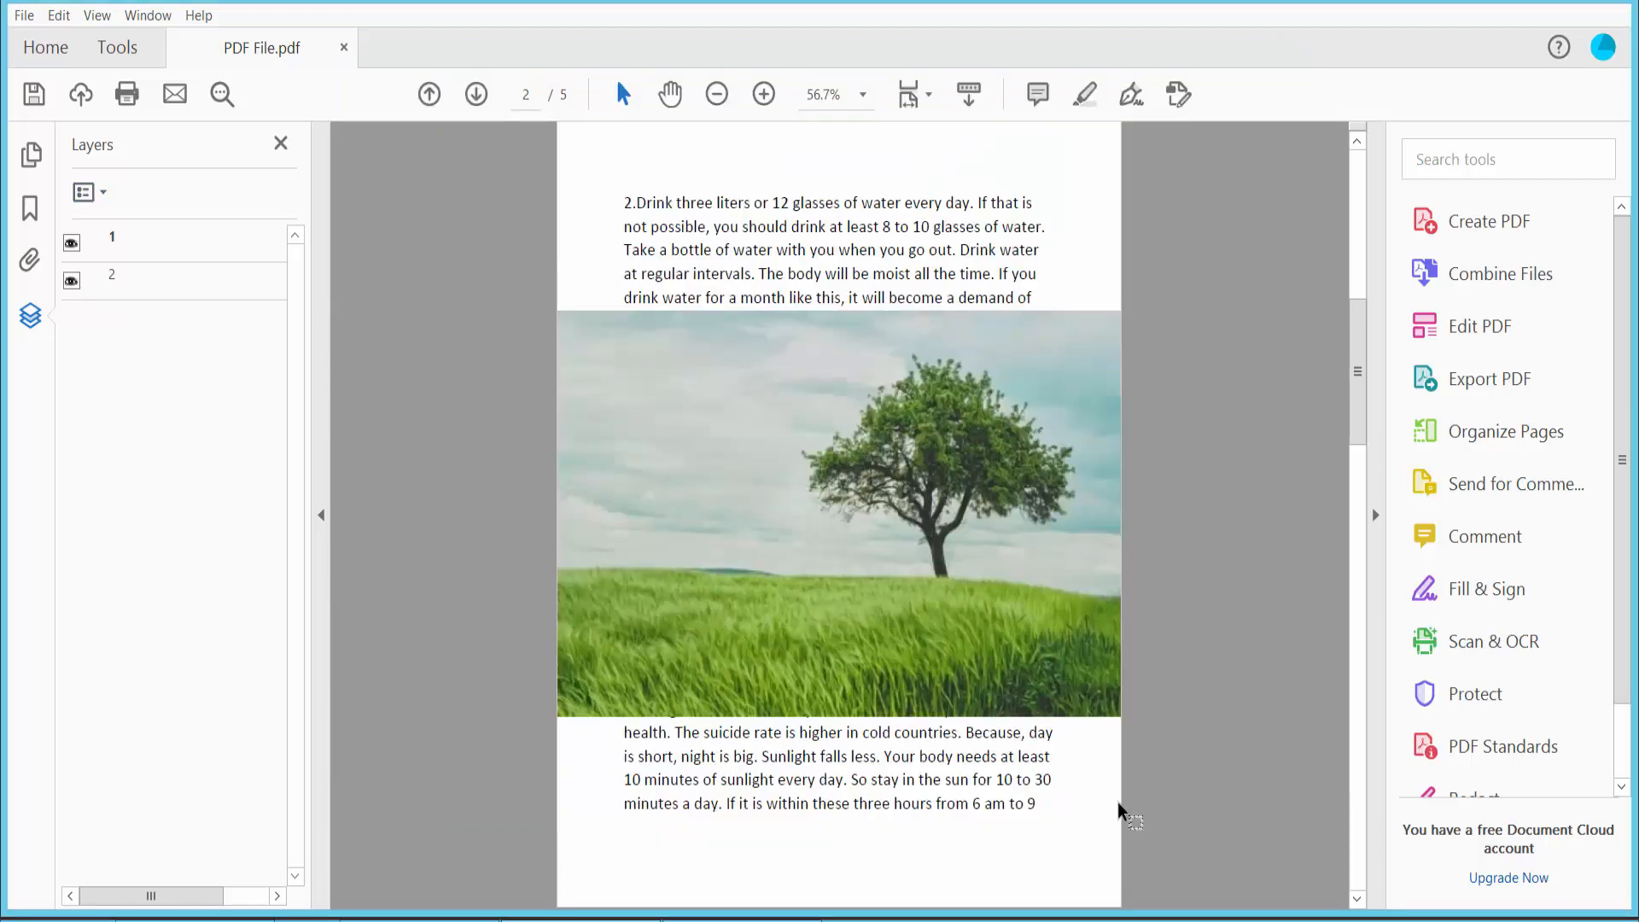
# At 33.3% zoom, hide and re-show layers 1 and 2, then head to File for saving
pyautogui.click(717, 93)
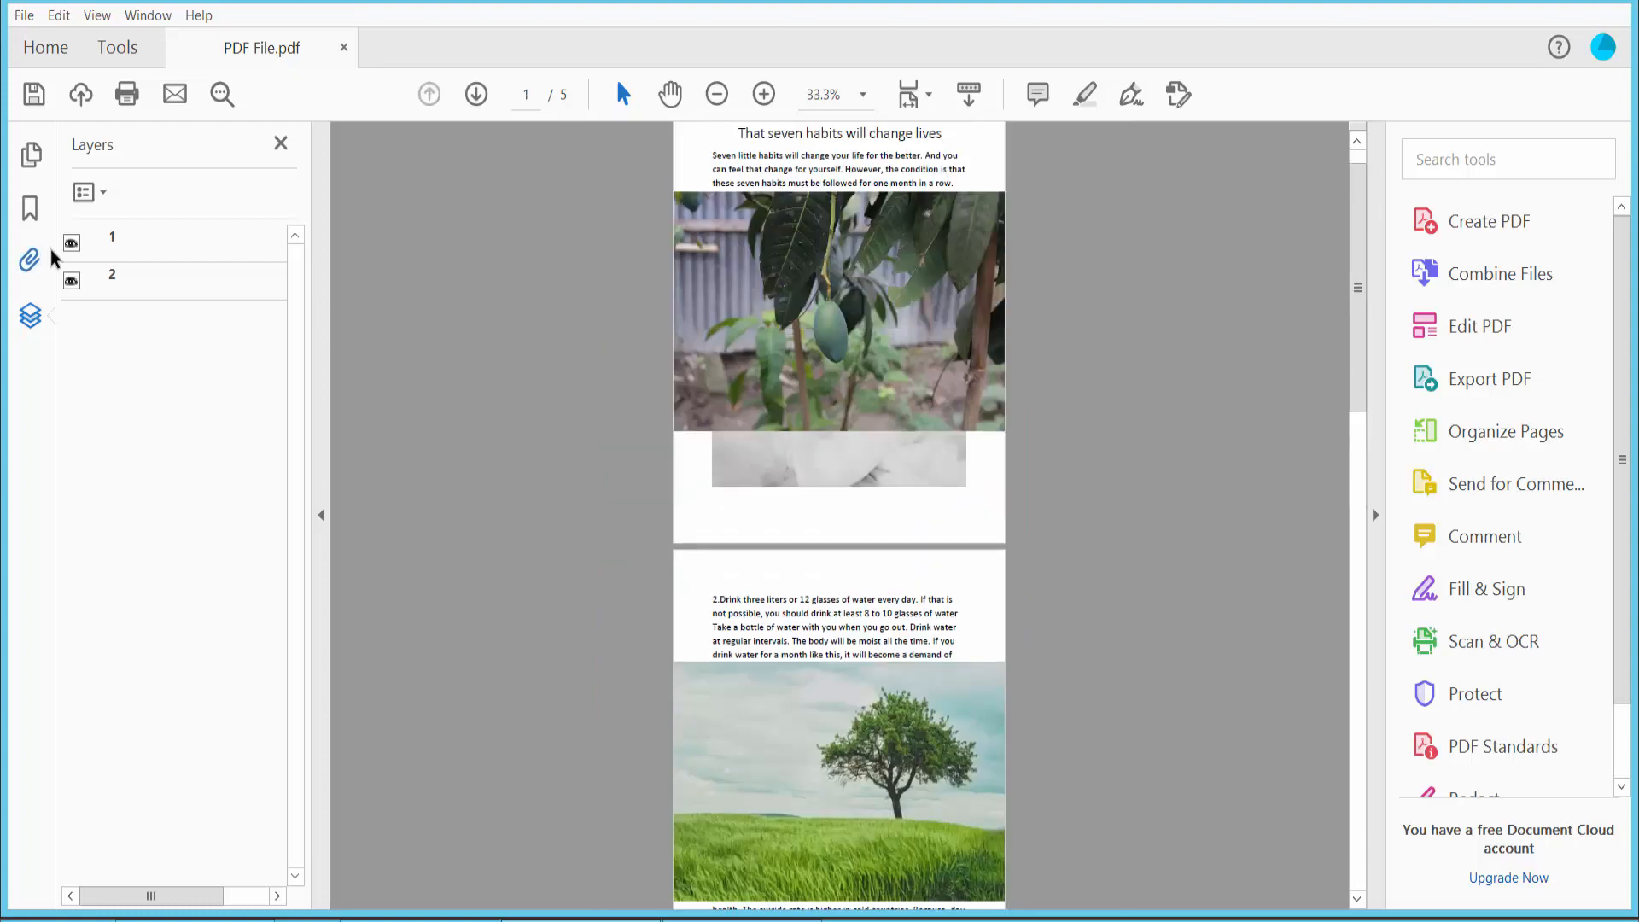
pyautogui.click(72, 280)
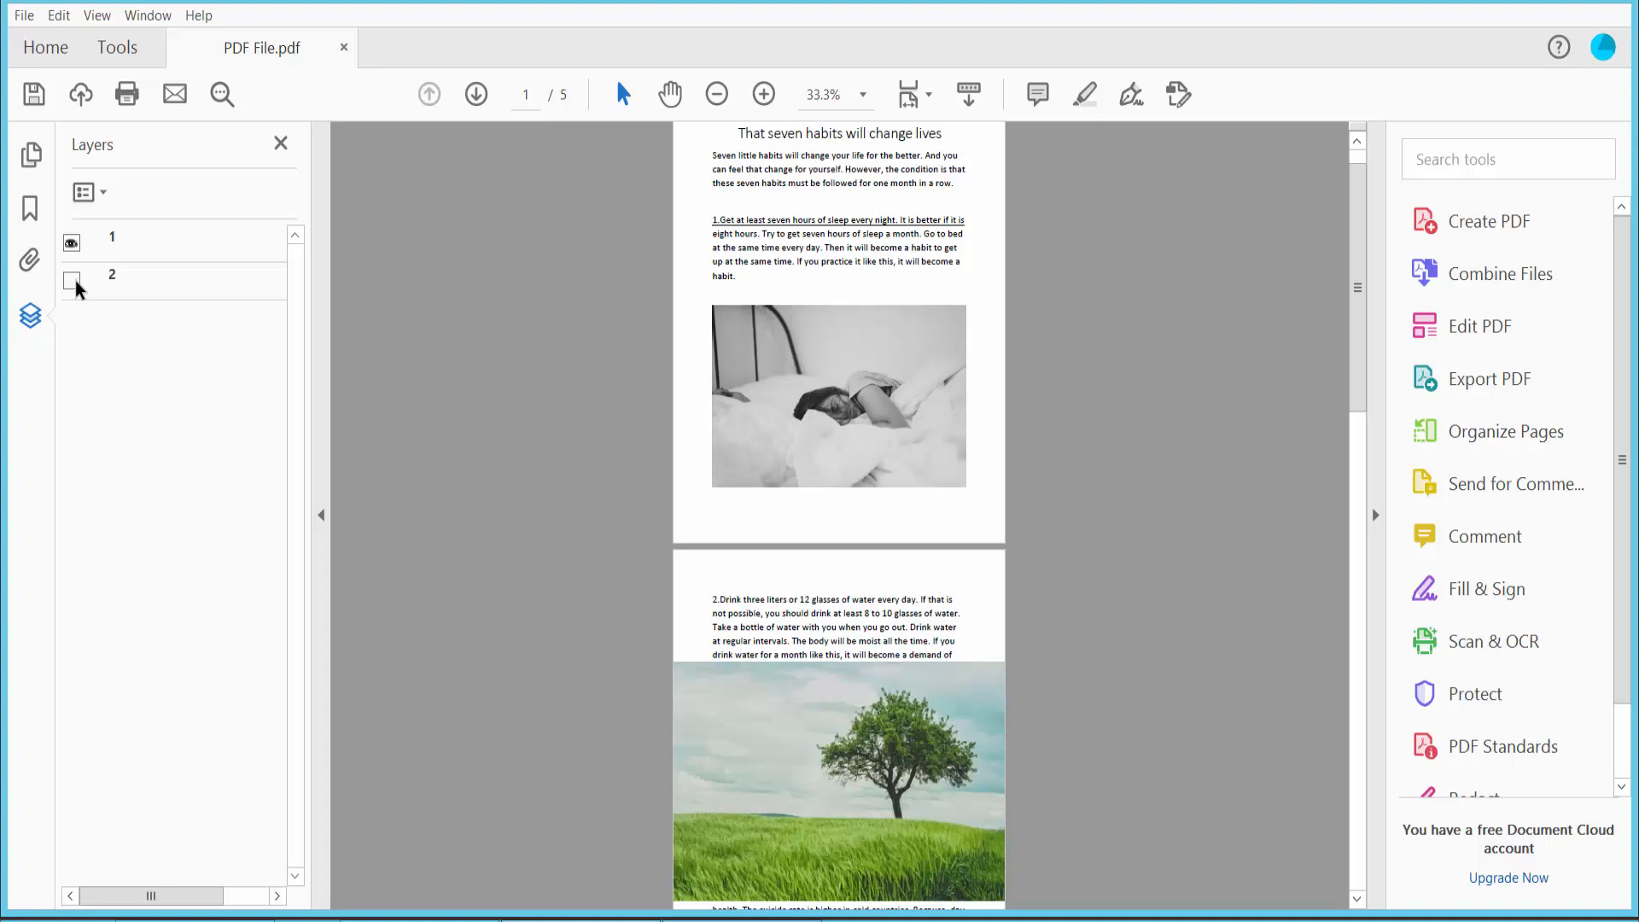
pyautogui.click(72, 280)
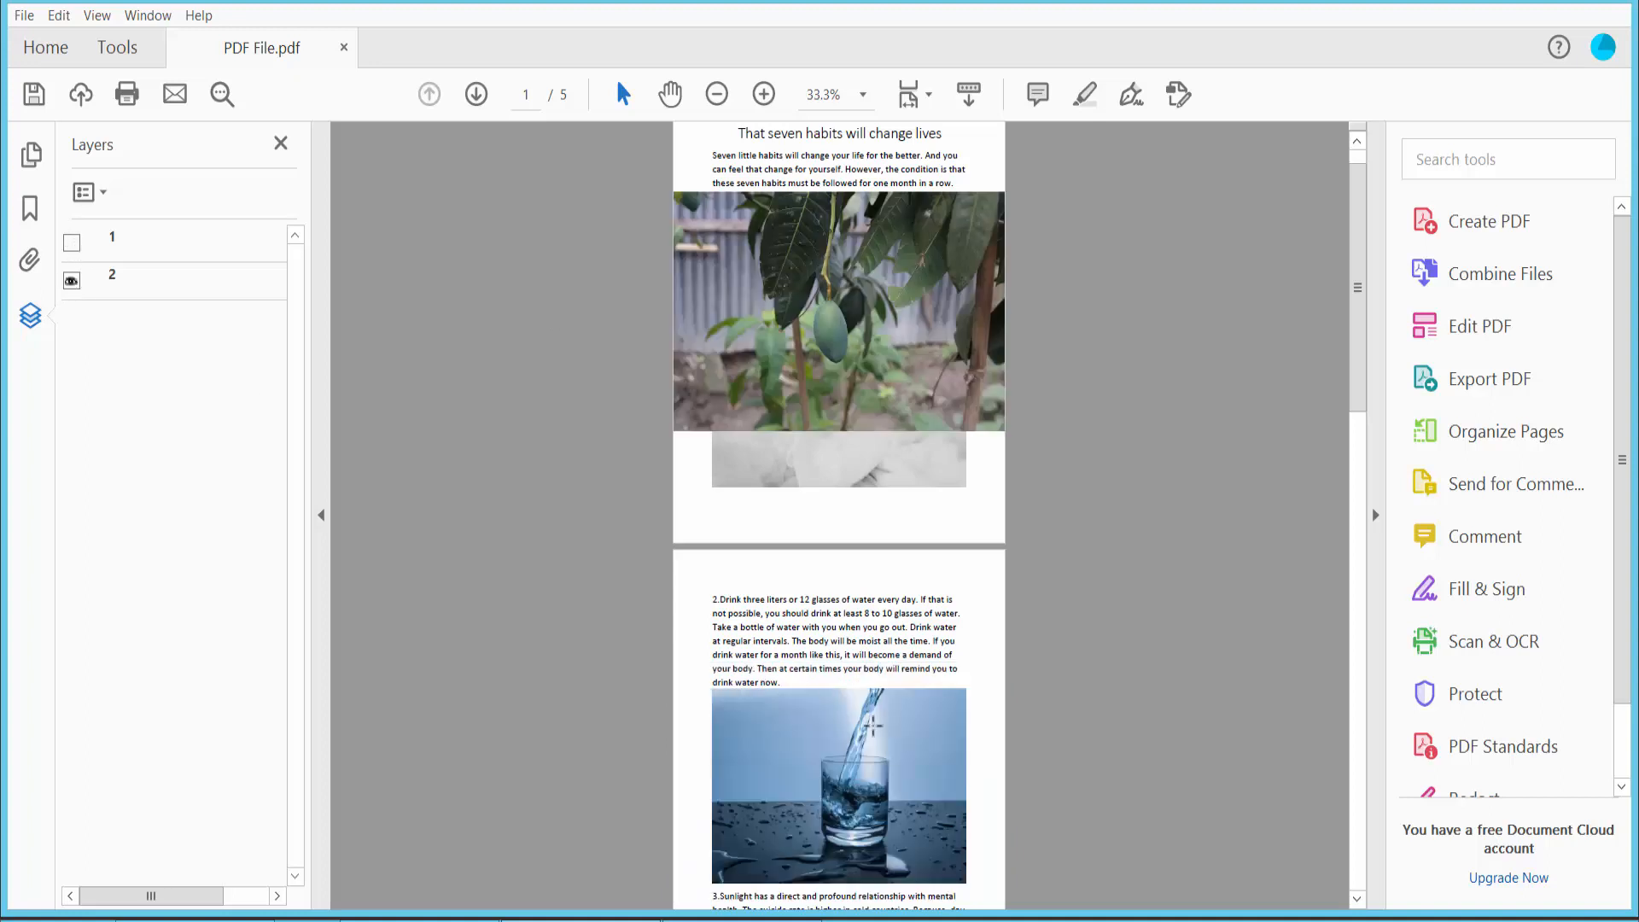
pyautogui.click(72, 241)
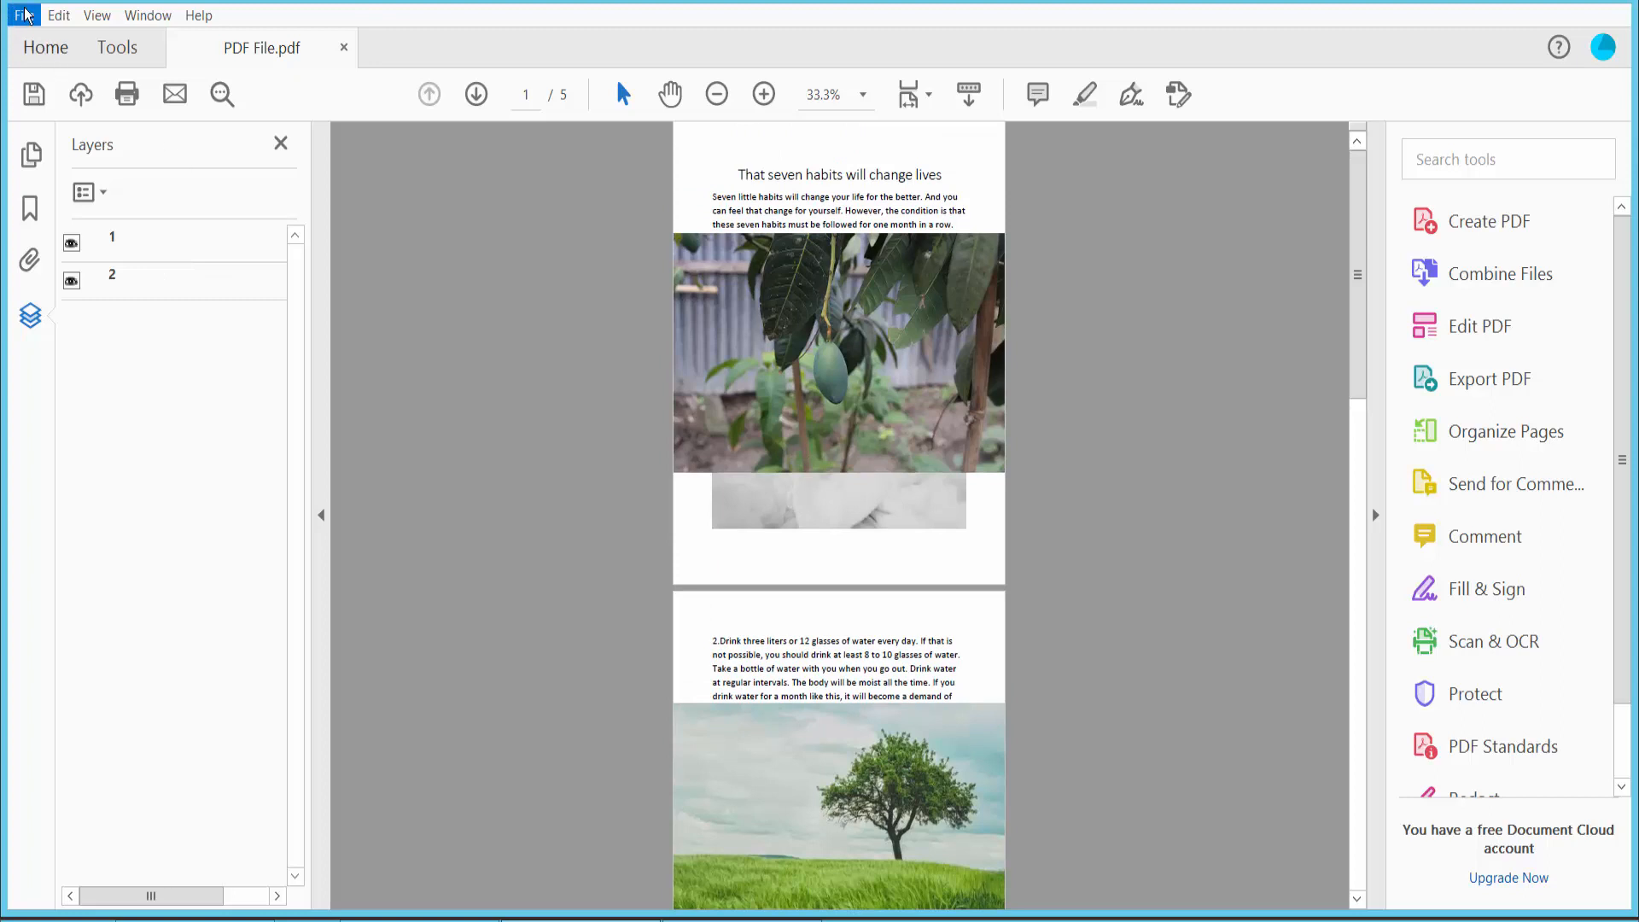
pyautogui.click(23, 15)
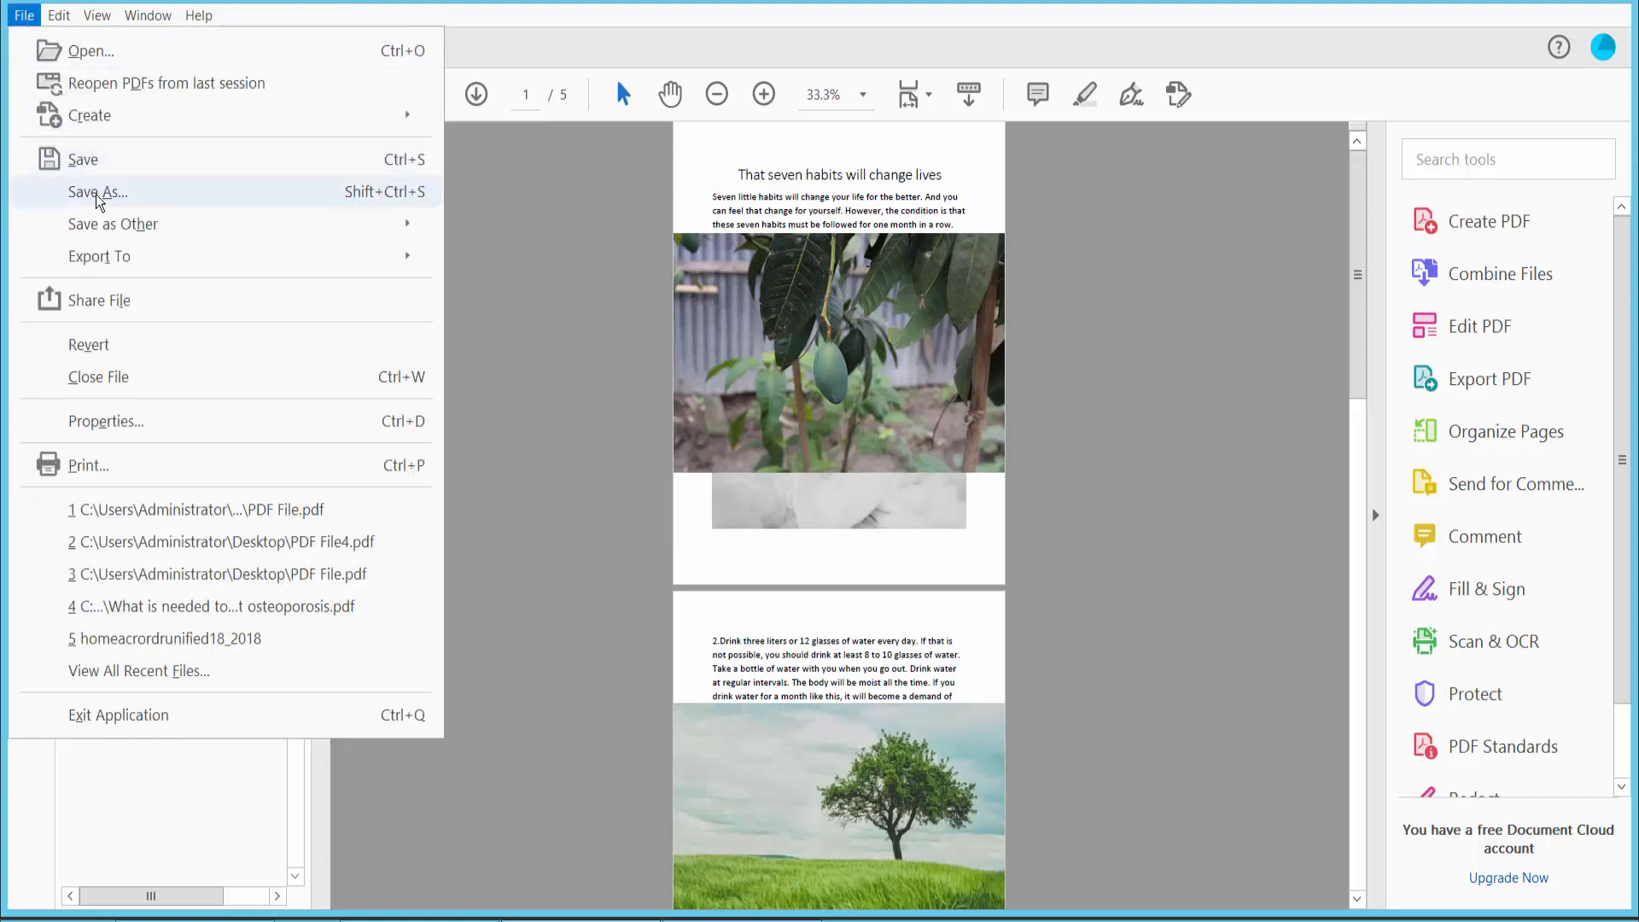